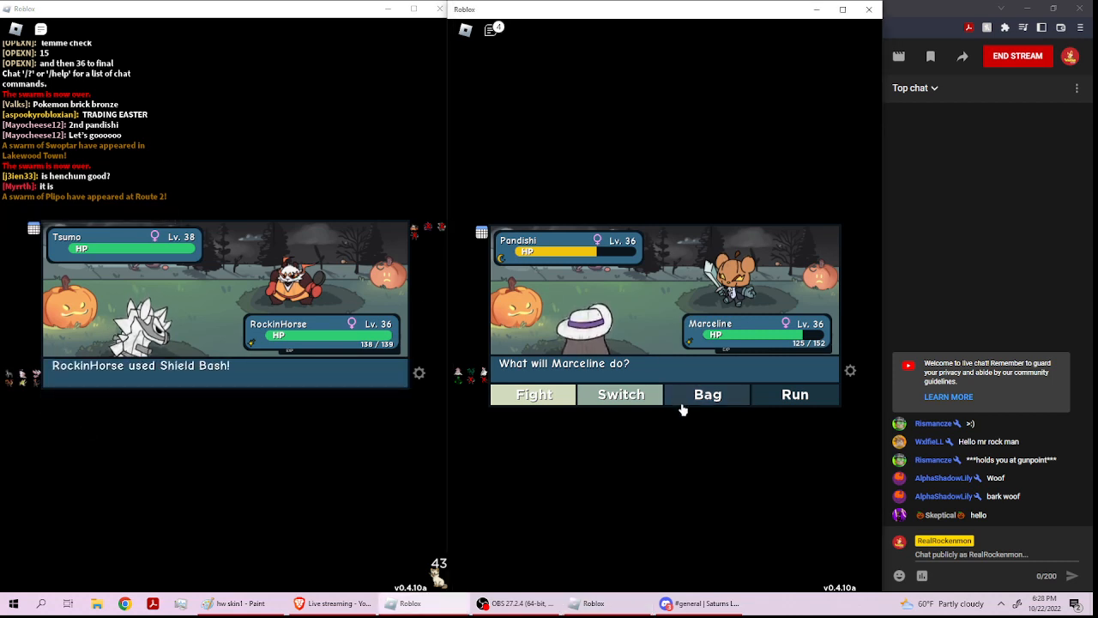
- Throw the Striped Capsule at Pandishi and have RockinHorse use Rumbling Charge
click(707, 394)
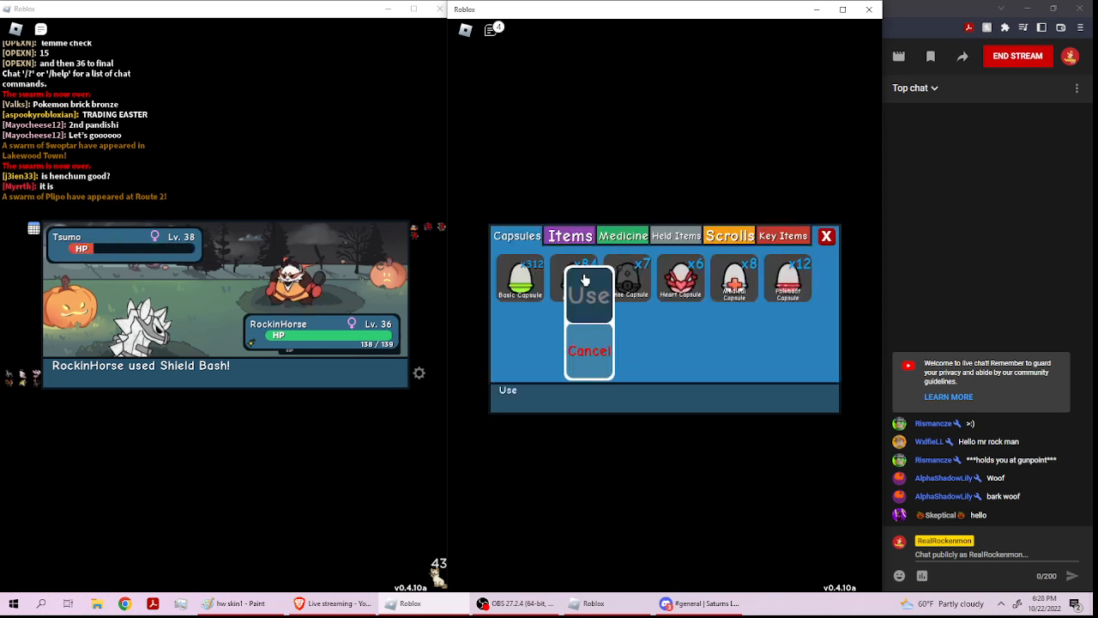
click(589, 294)
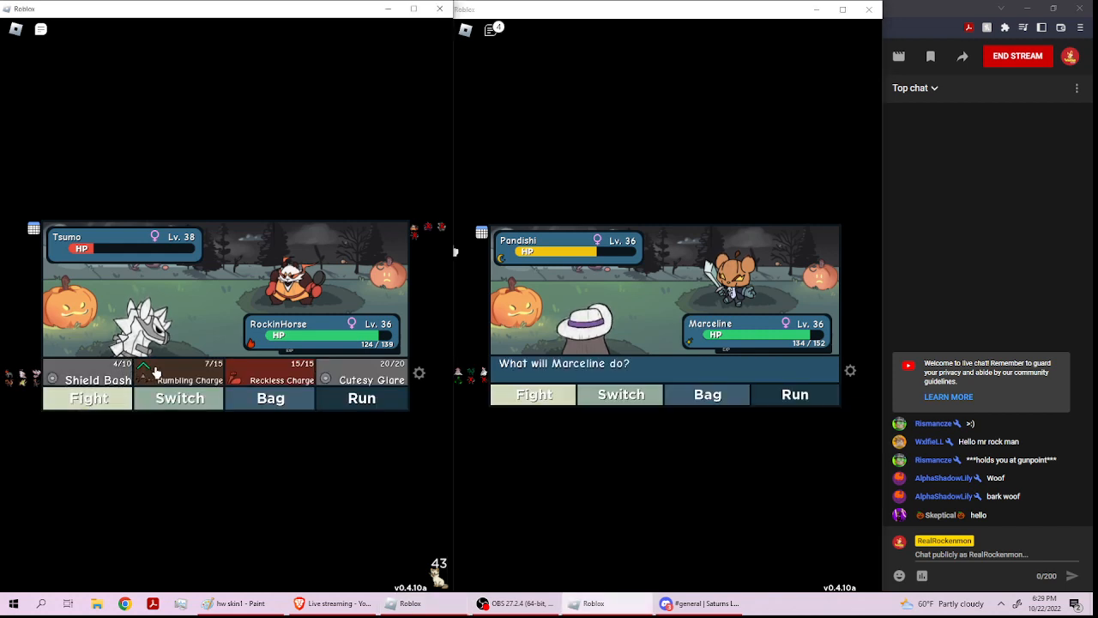
click(98, 379)
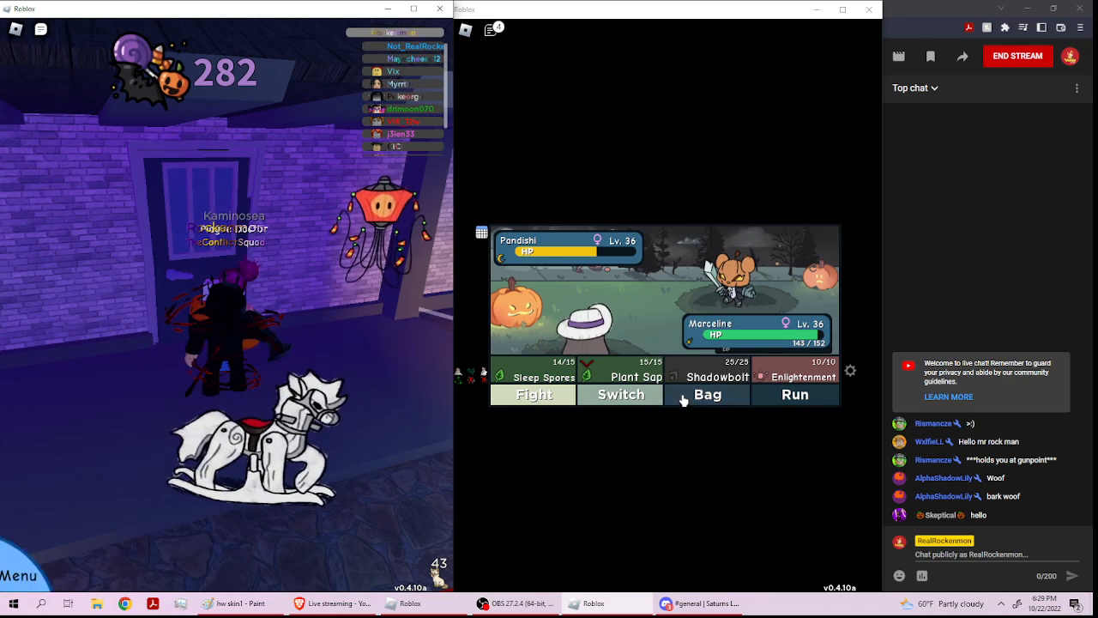
- Pick a capsule from the Bag and throw it at the wild Pandishi
click(707, 394)
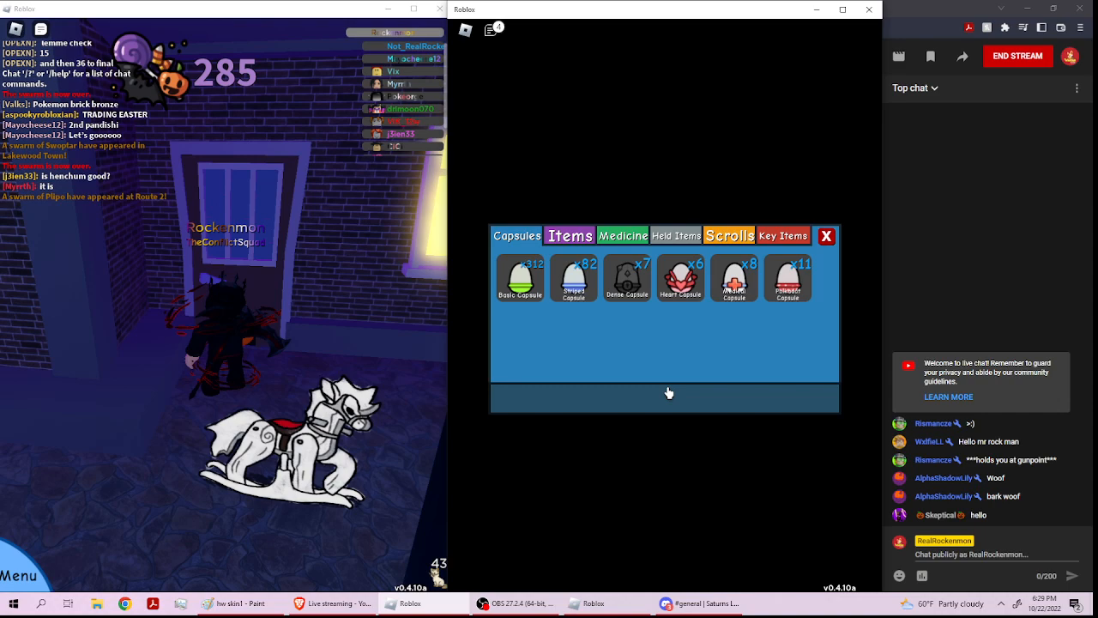
click(785, 277)
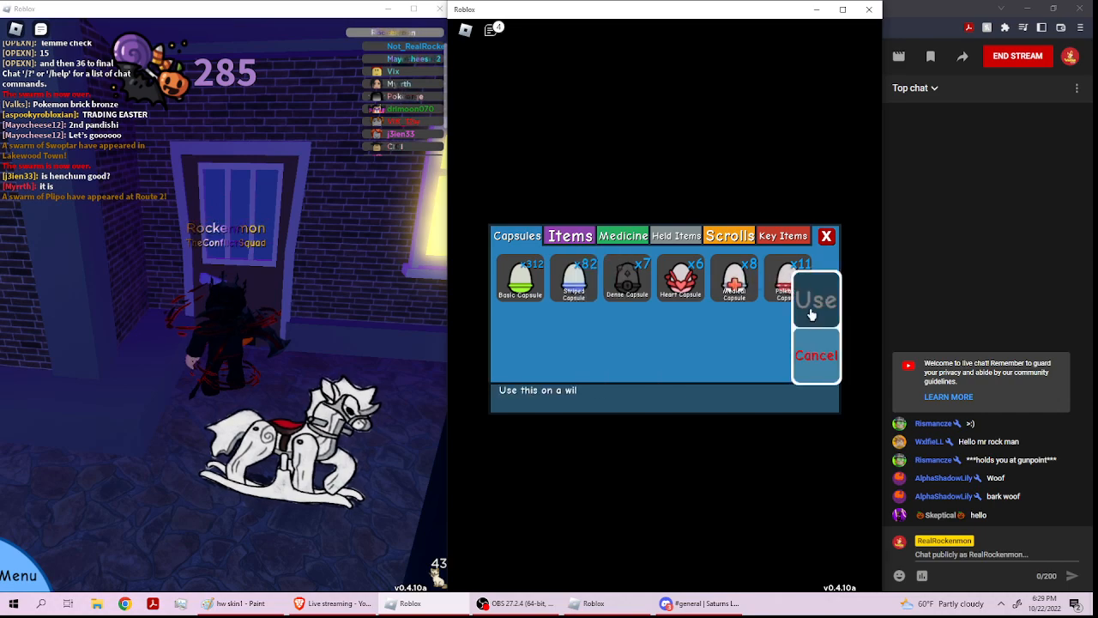
click(815, 299)
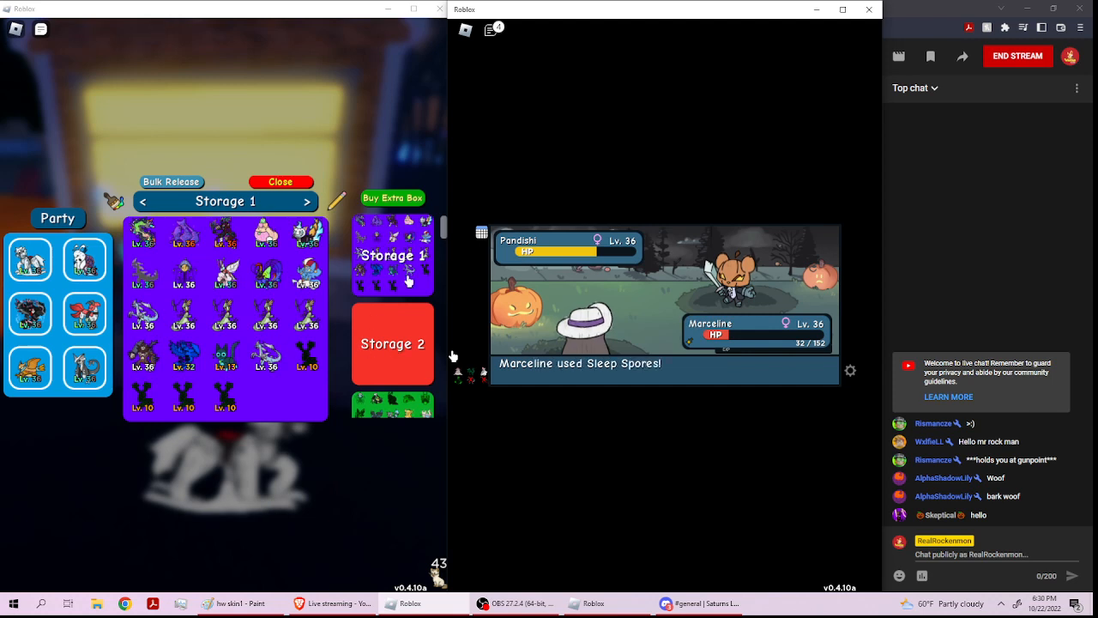
- Browse Storage 3, 4, GIVEAWAY, 10, 6 and Tint, open the Bag, then close storage
click(306, 200)
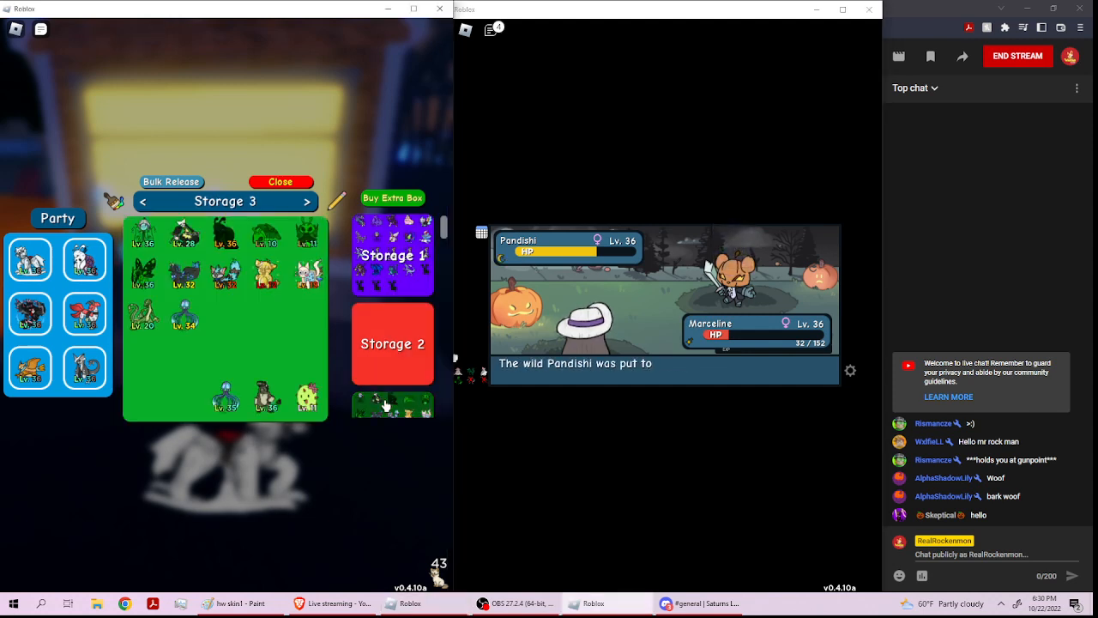
click(306, 200)
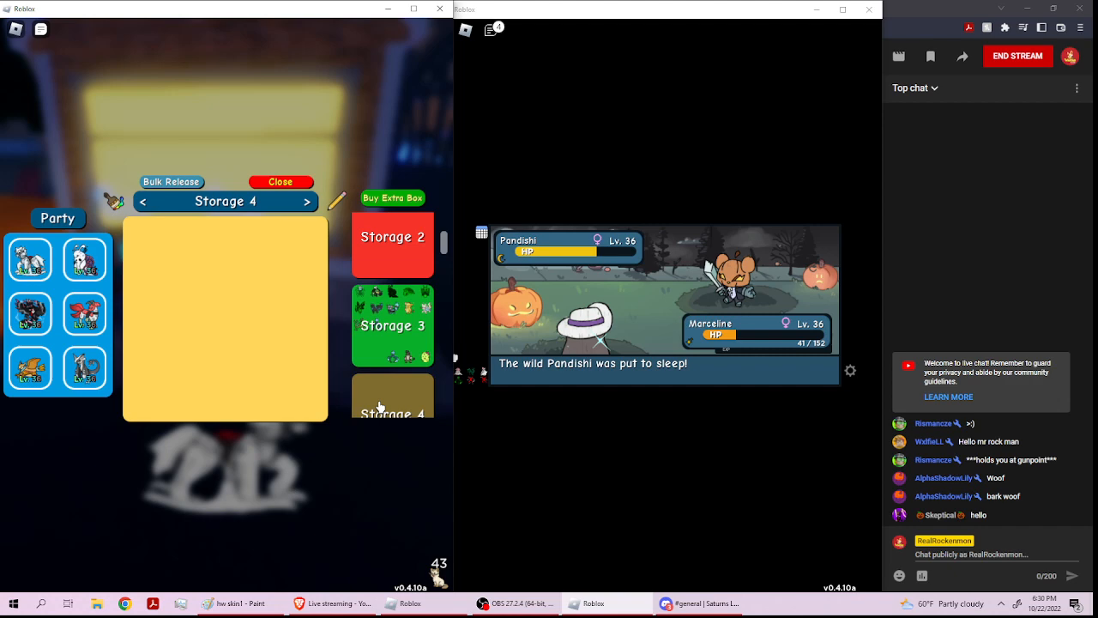
click(307, 200)
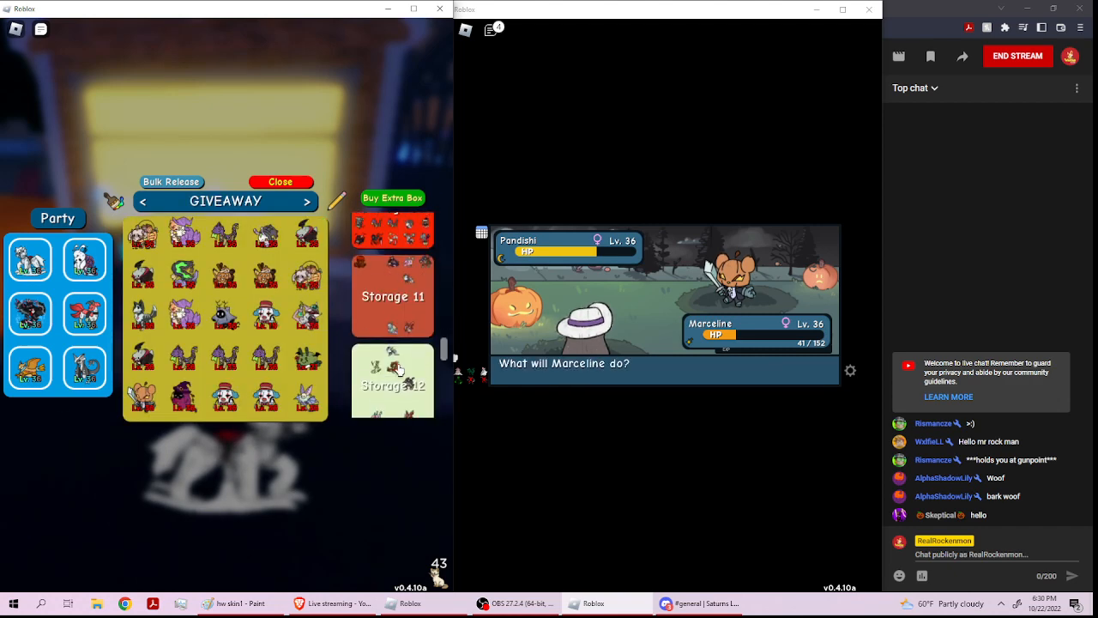
click(143, 201)
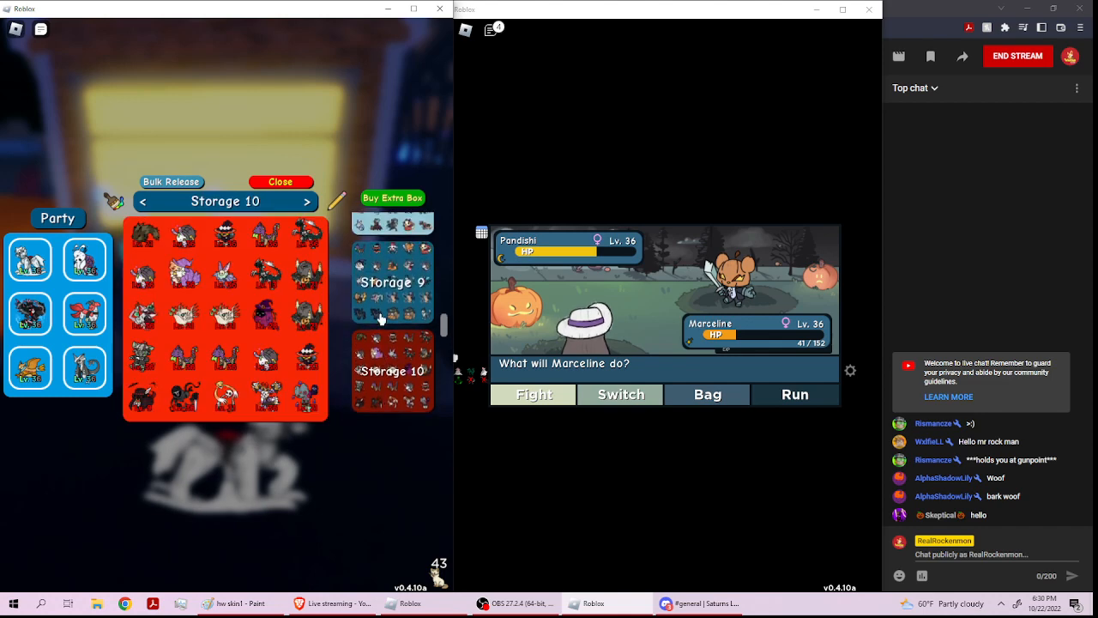
click(143, 201)
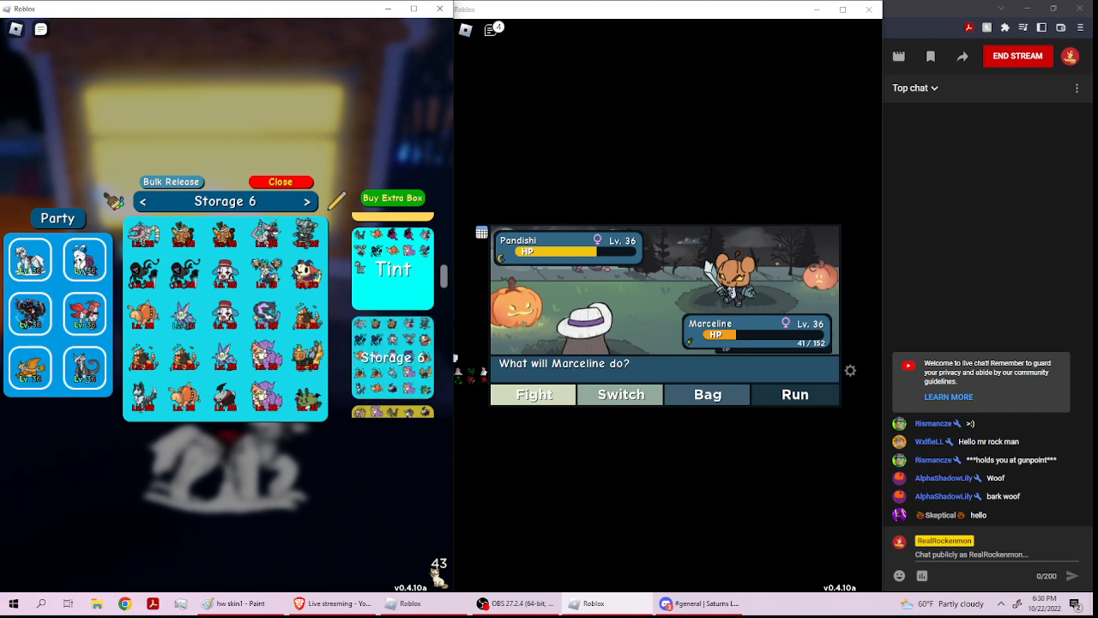
mouse_move(560, 297)
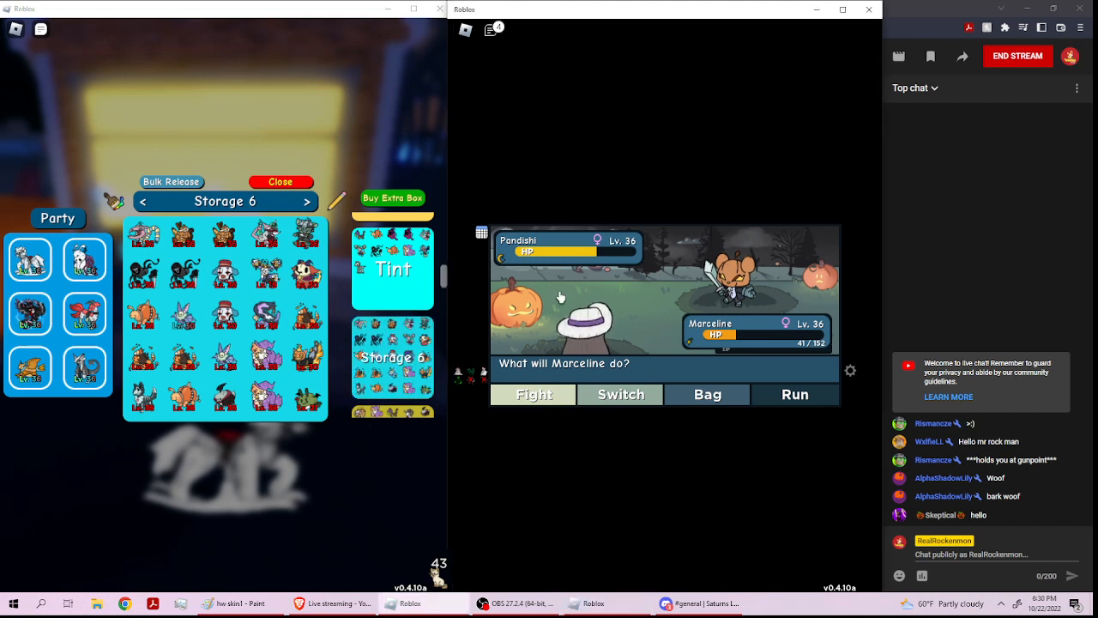
mouse_move(677, 403)
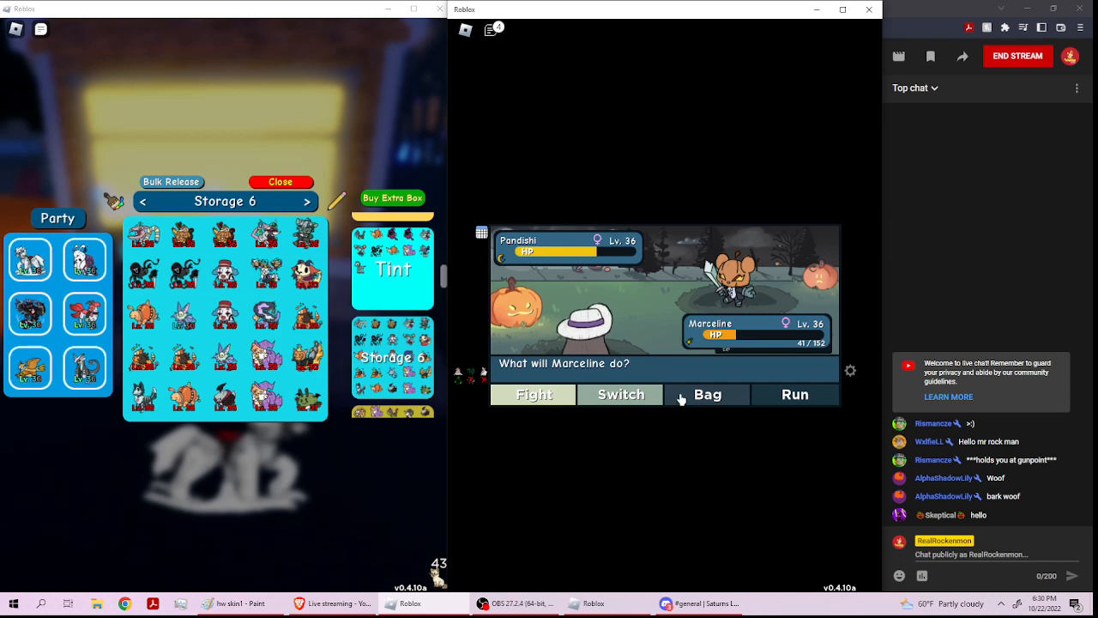
click(707, 394)
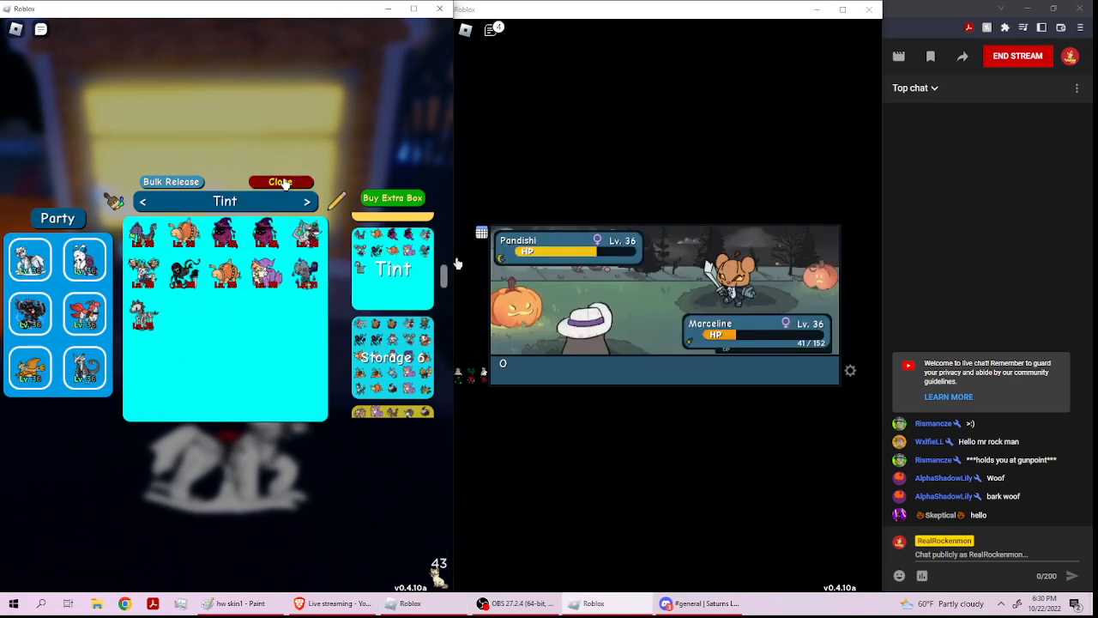
click(280, 182)
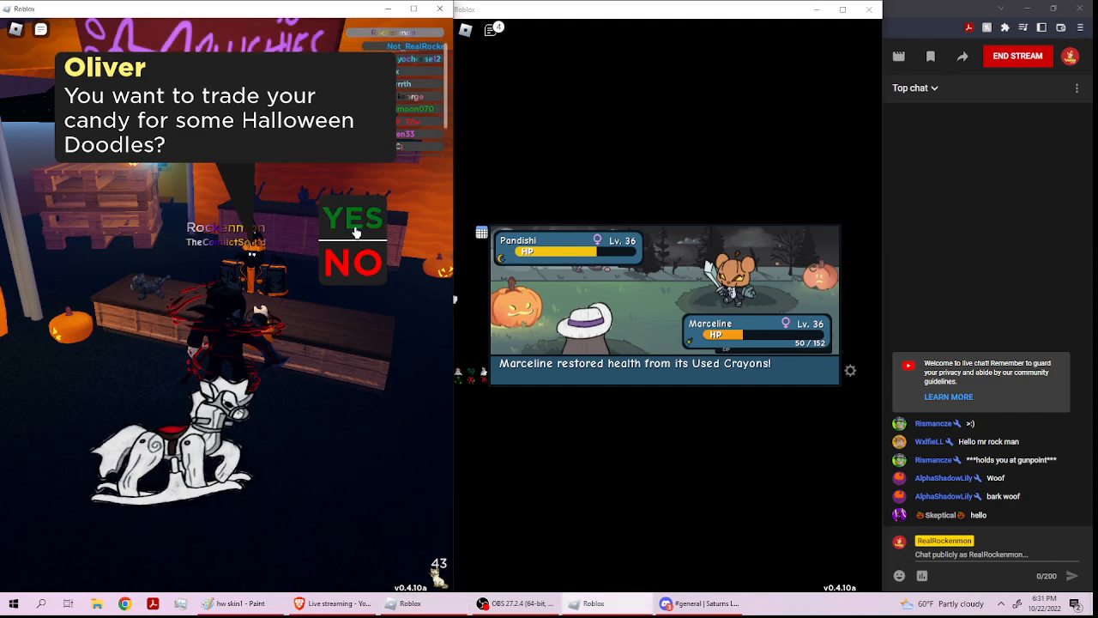
- Accept Oliver's Candy Shop offer, browse it, throw Striped Capsules, then close the shop
click(351, 218)
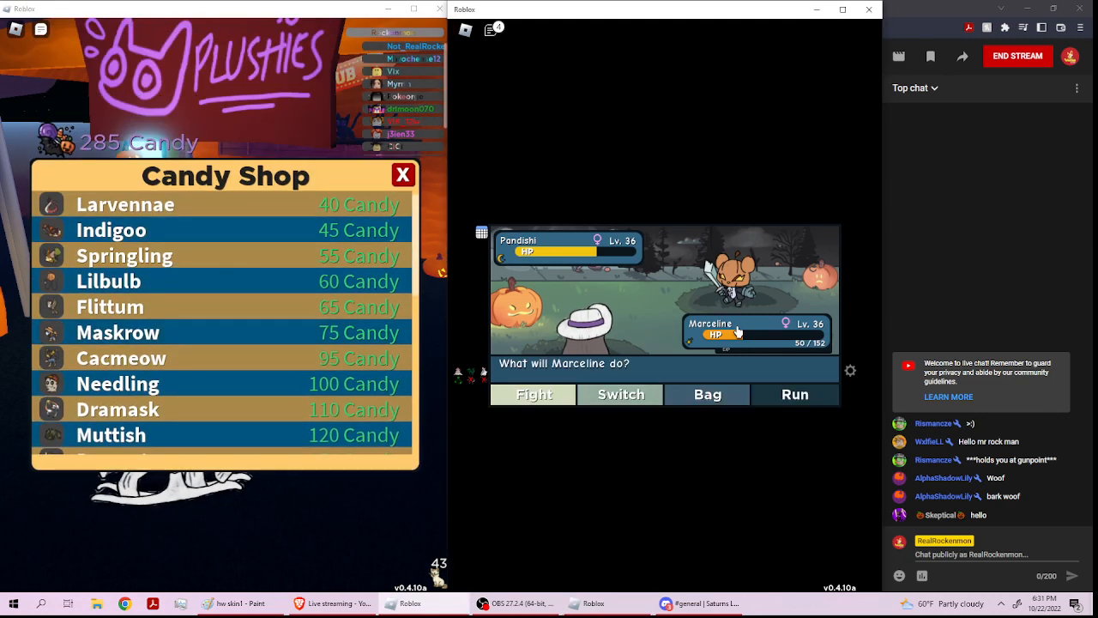
click(707, 394)
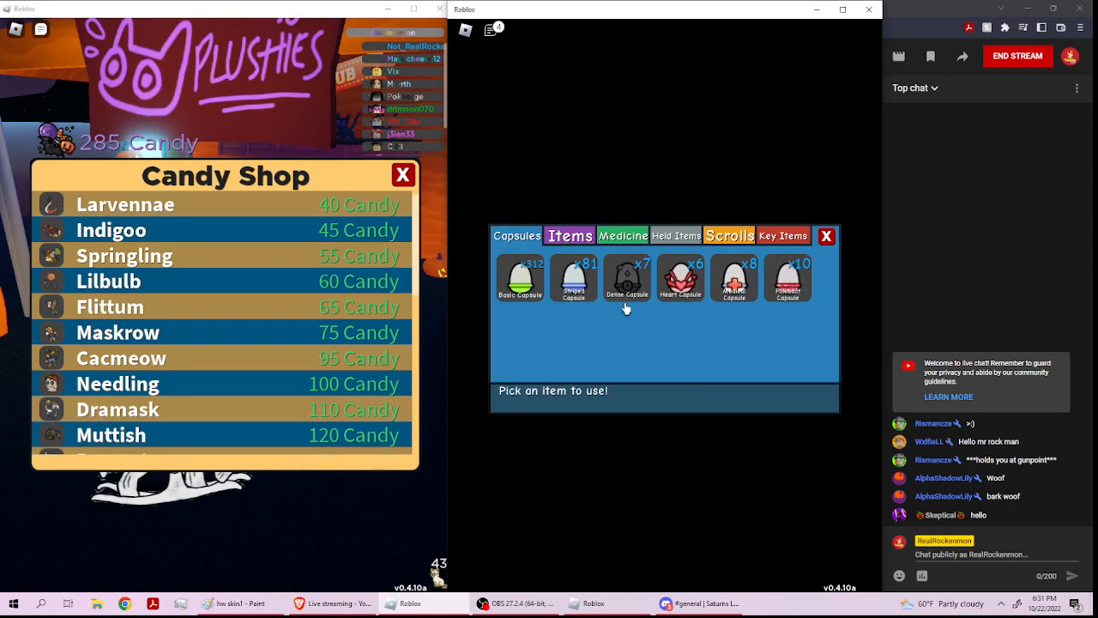
click(573, 277)
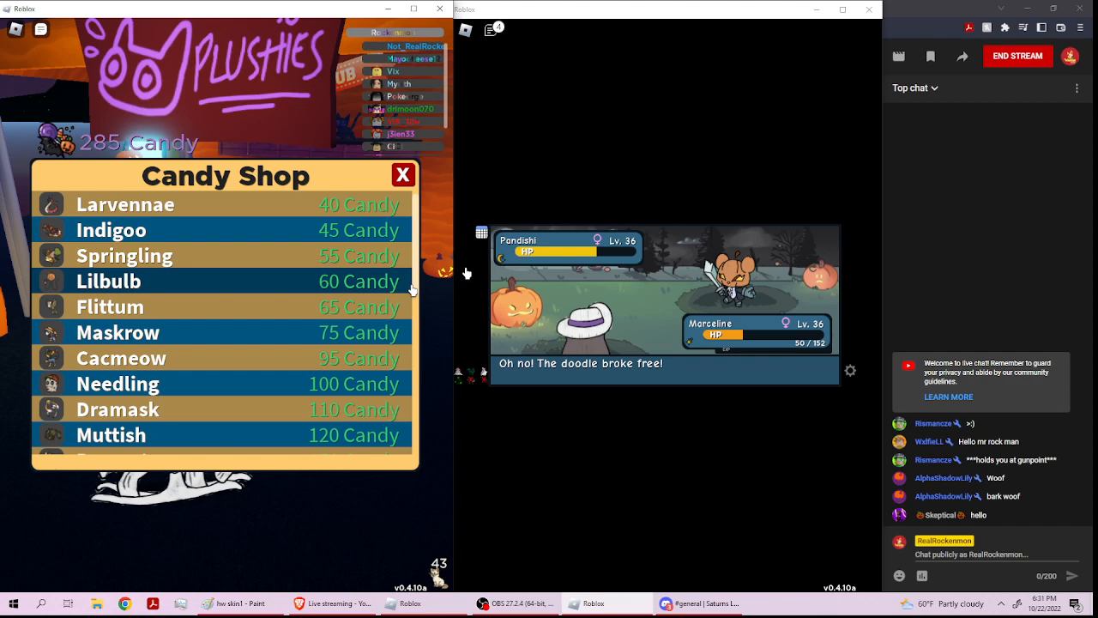
scroll(down, 3)
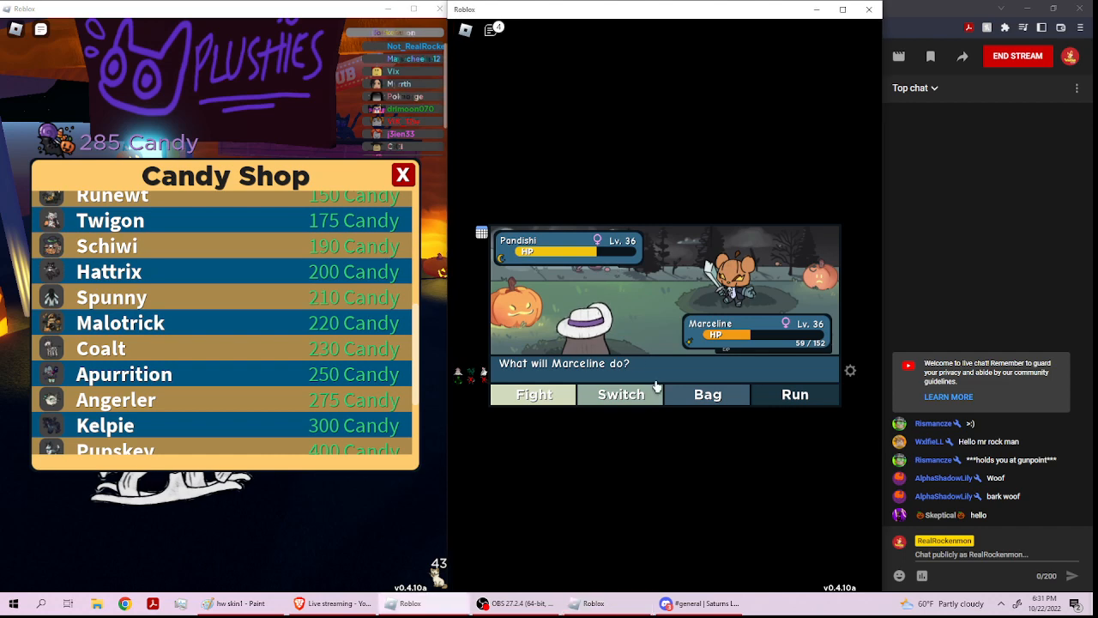
click(706, 393)
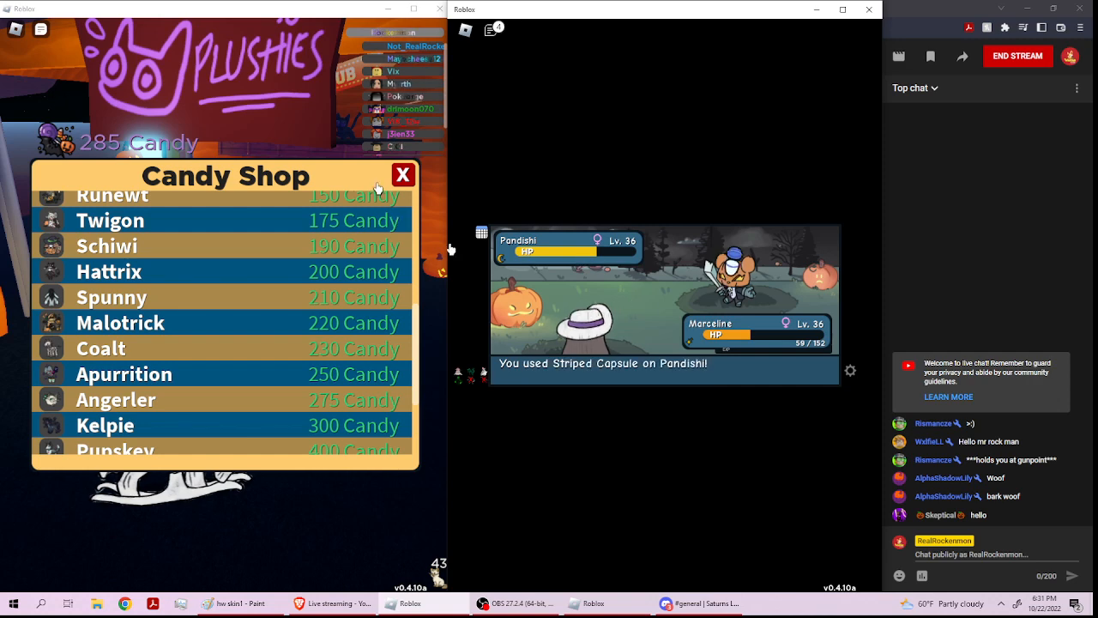
click(402, 175)
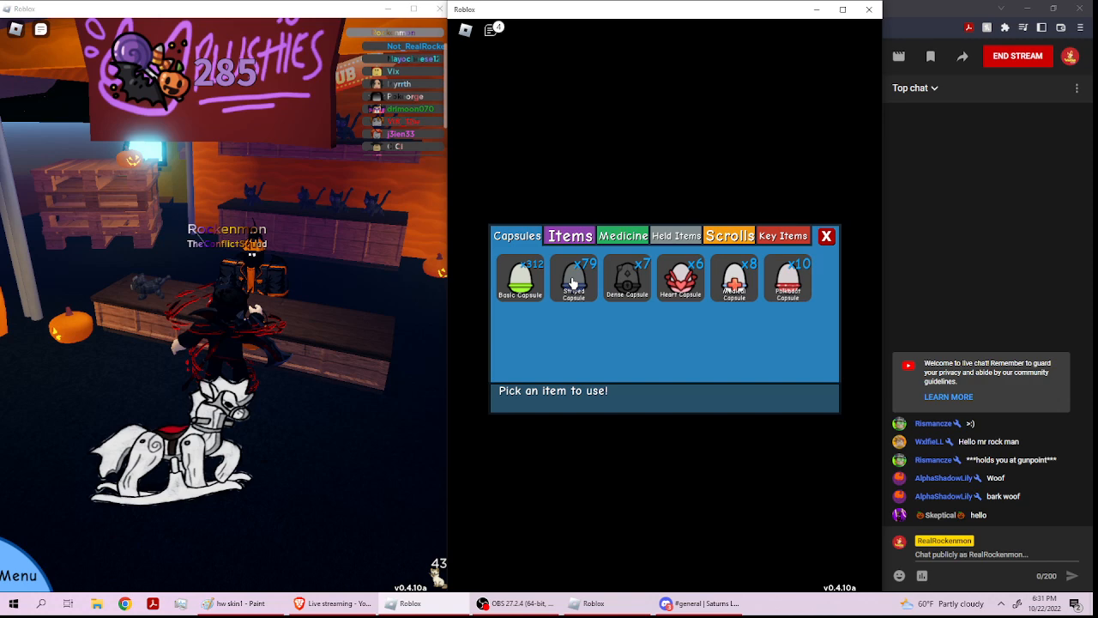
- Throw two more Striped Capsules at Pandishi until Marceline faints
click(573, 277)
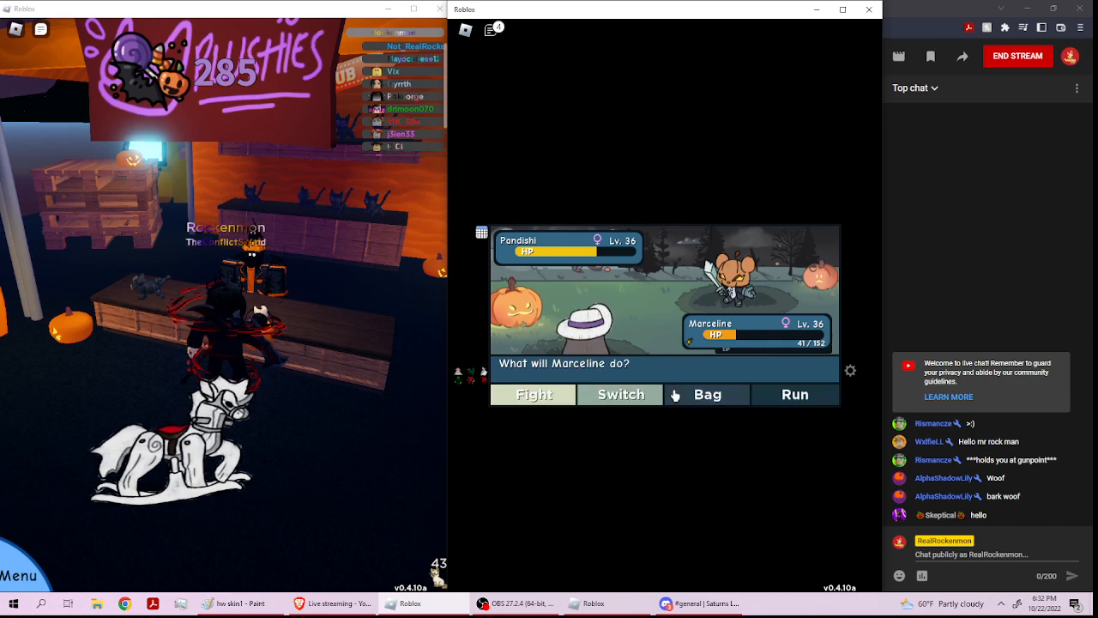
click(707, 394)
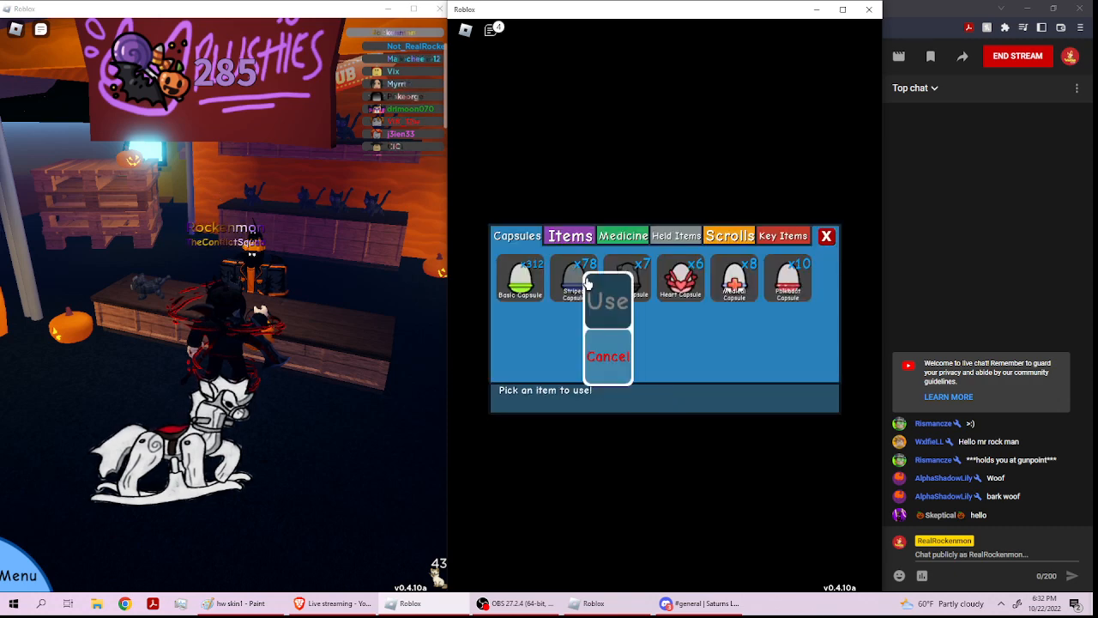
click(608, 301)
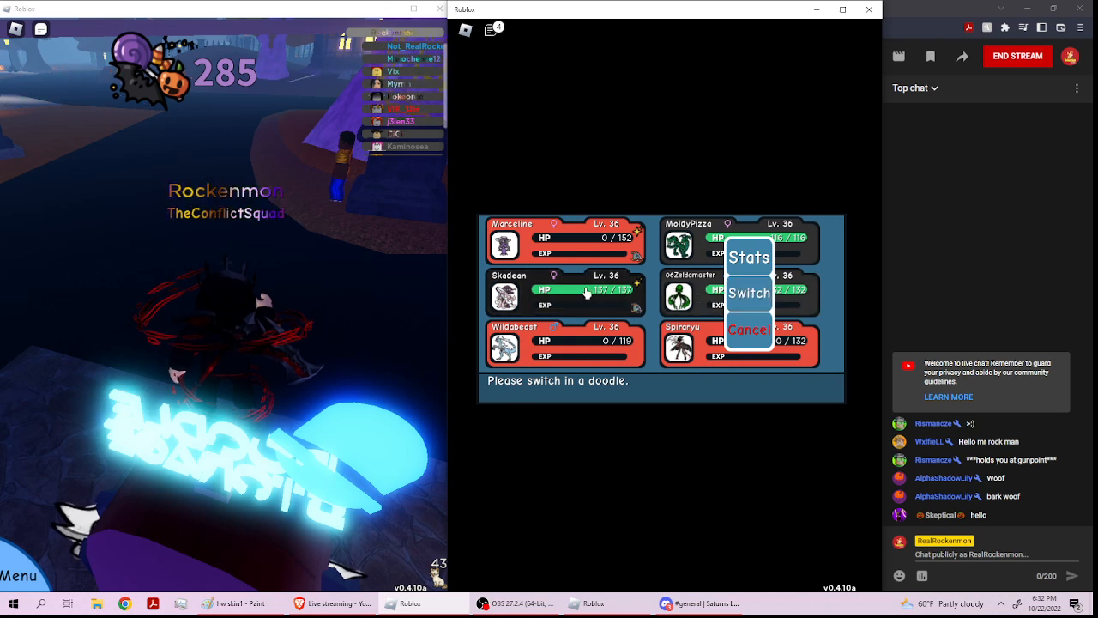
- Send in 06Zeldamaster, view its moves, then throw a capsule at Pandishi
click(563, 343)
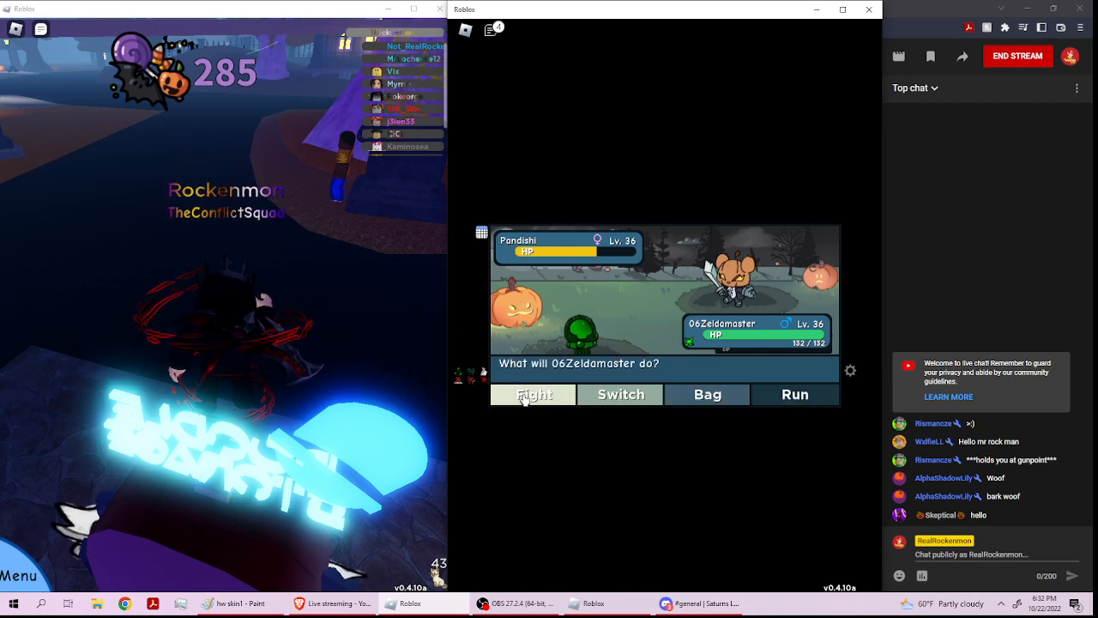
click(533, 394)
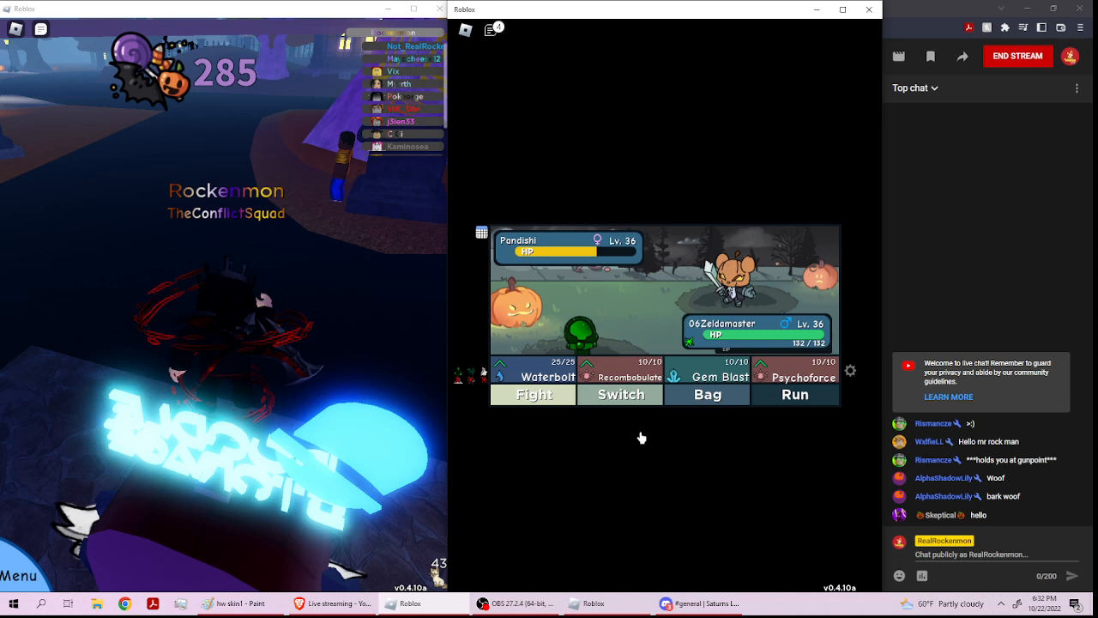
click(707, 393)
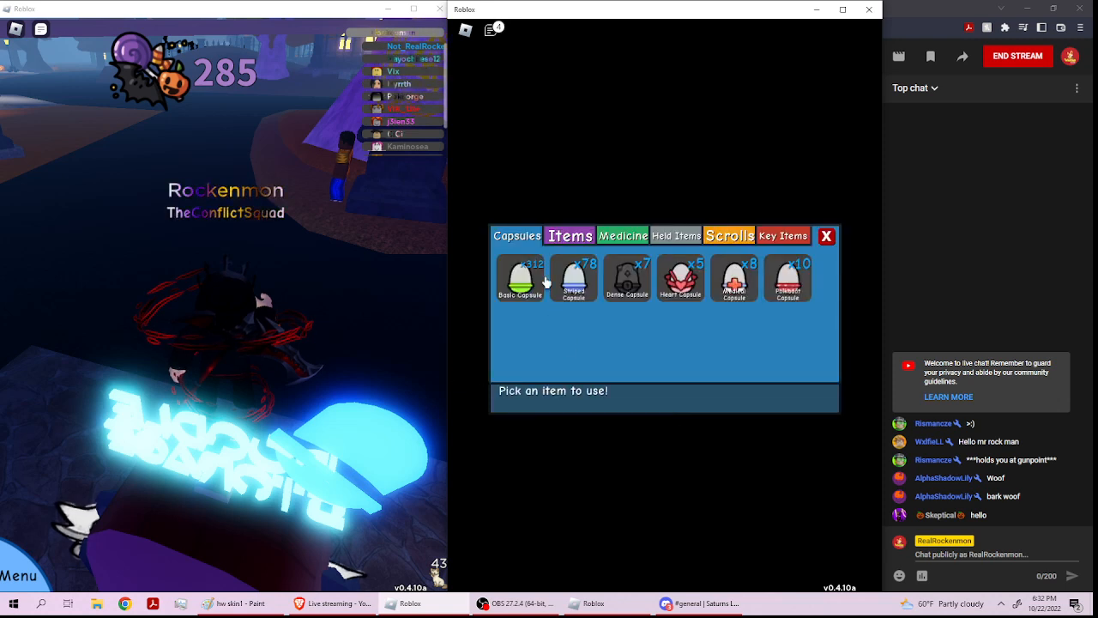
click(787, 277)
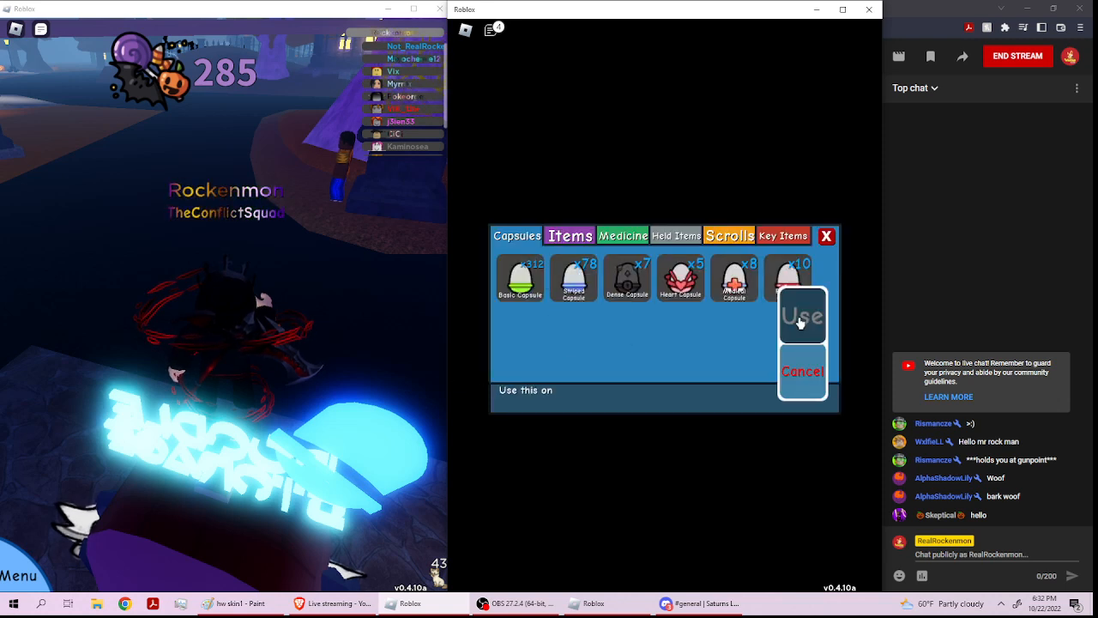
click(801, 315)
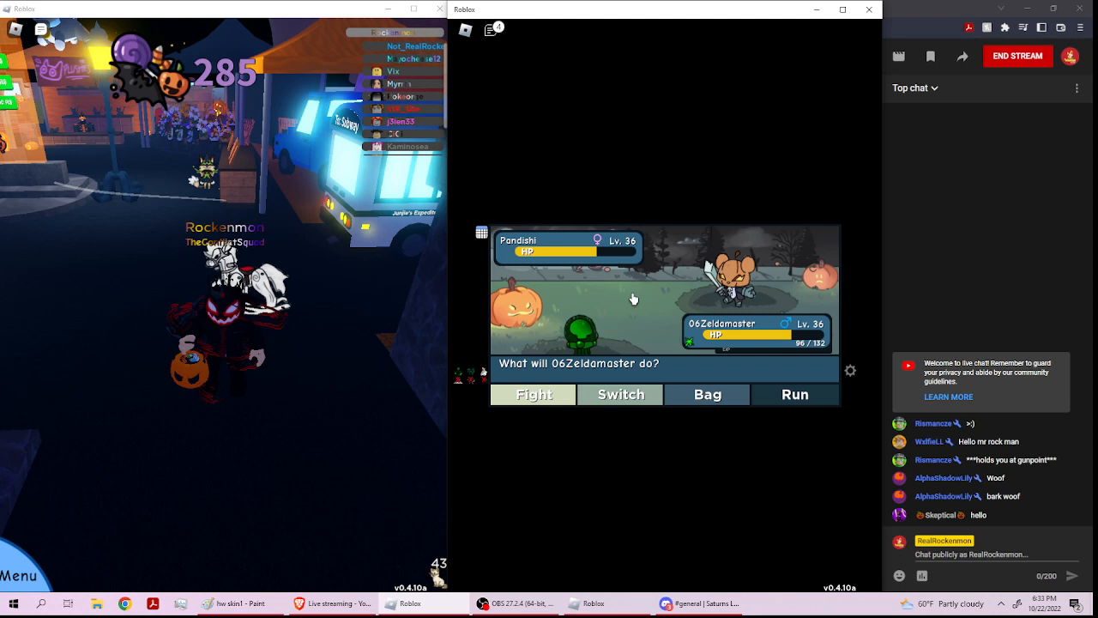
- Throw a Striped Capsule at Pandishi, then attack it with Gem Blast
click(707, 394)
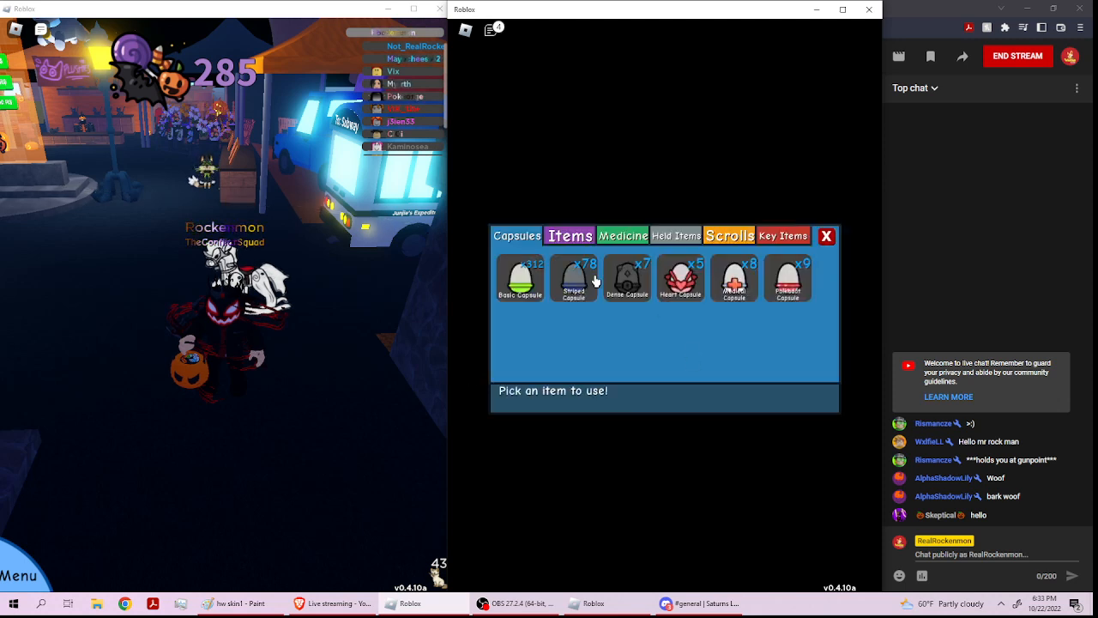
click(573, 276)
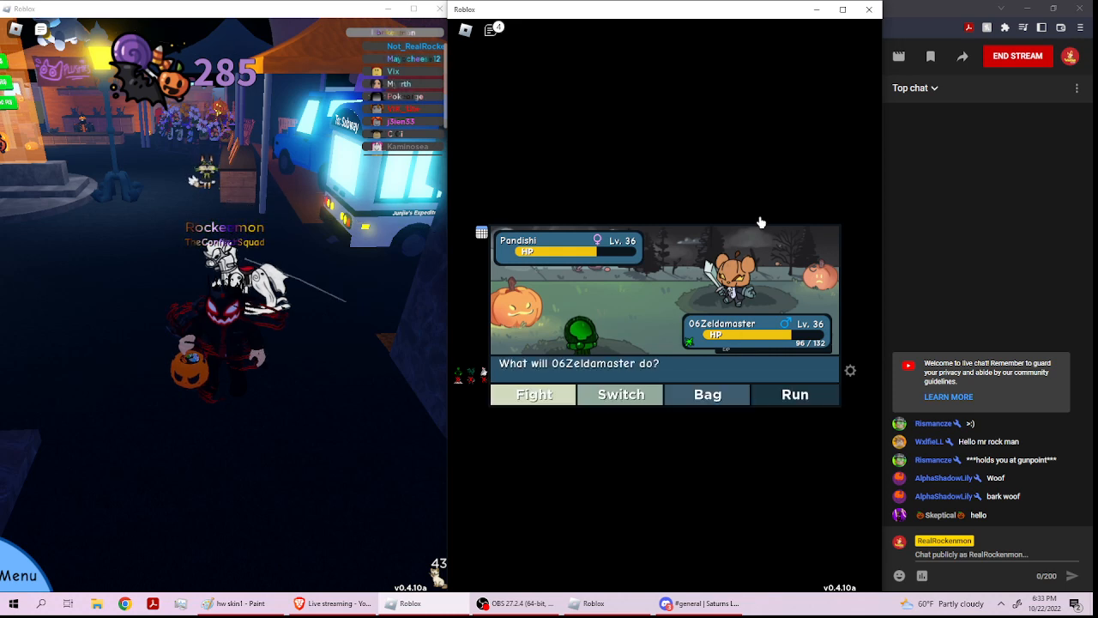
click(707, 394)
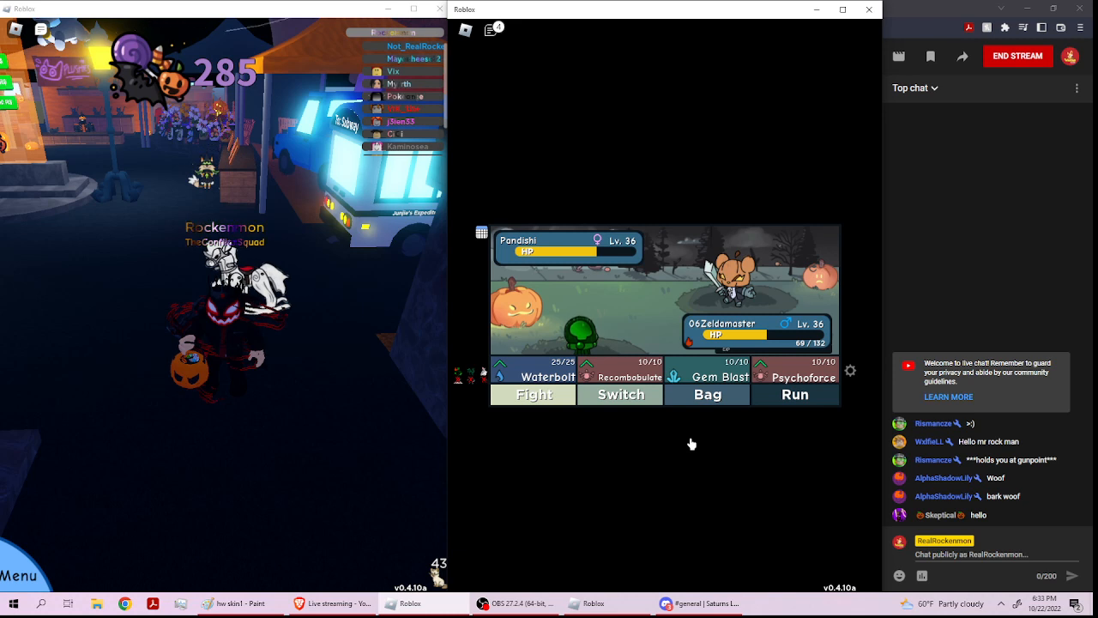
mouse_move(708, 376)
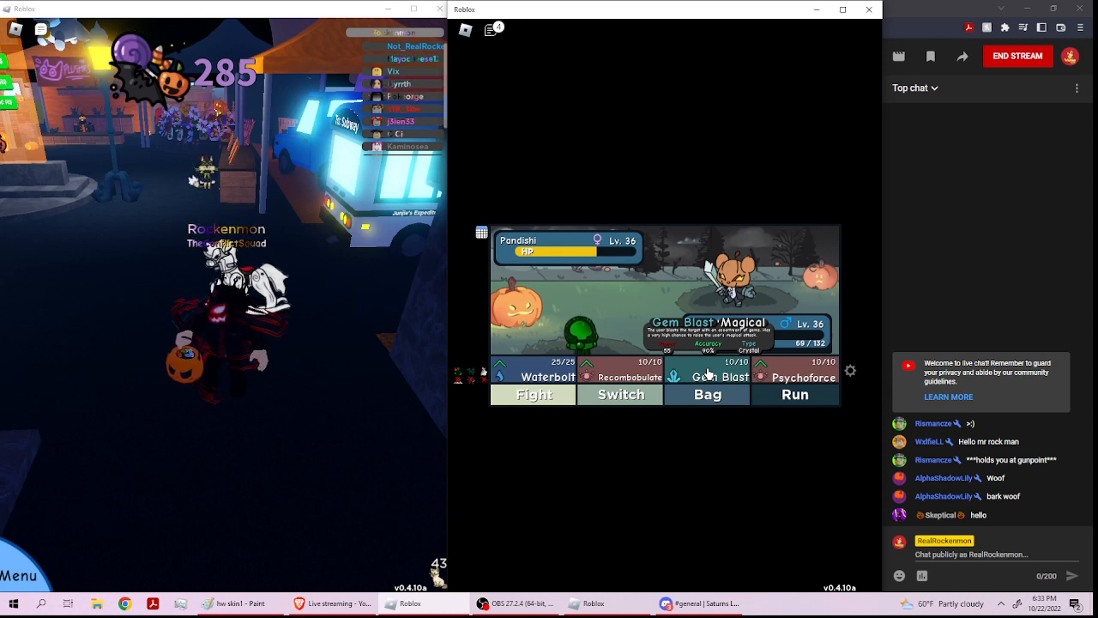
click(706, 394)
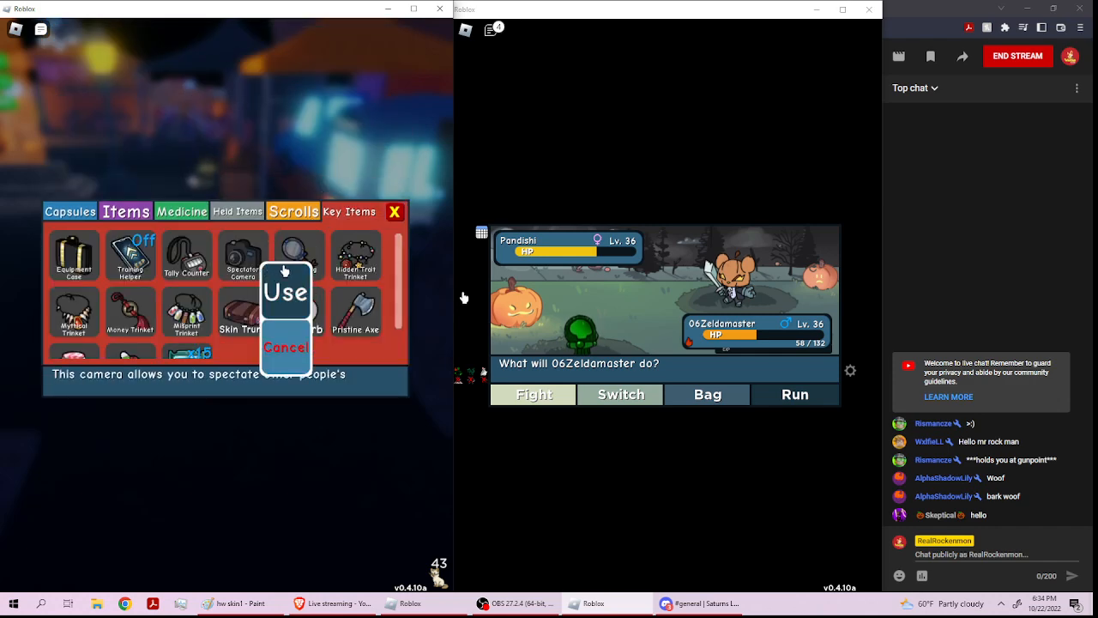
- Spectate the Pandishi battle on the left, attack again on the right, then stop spectating
click(285, 290)
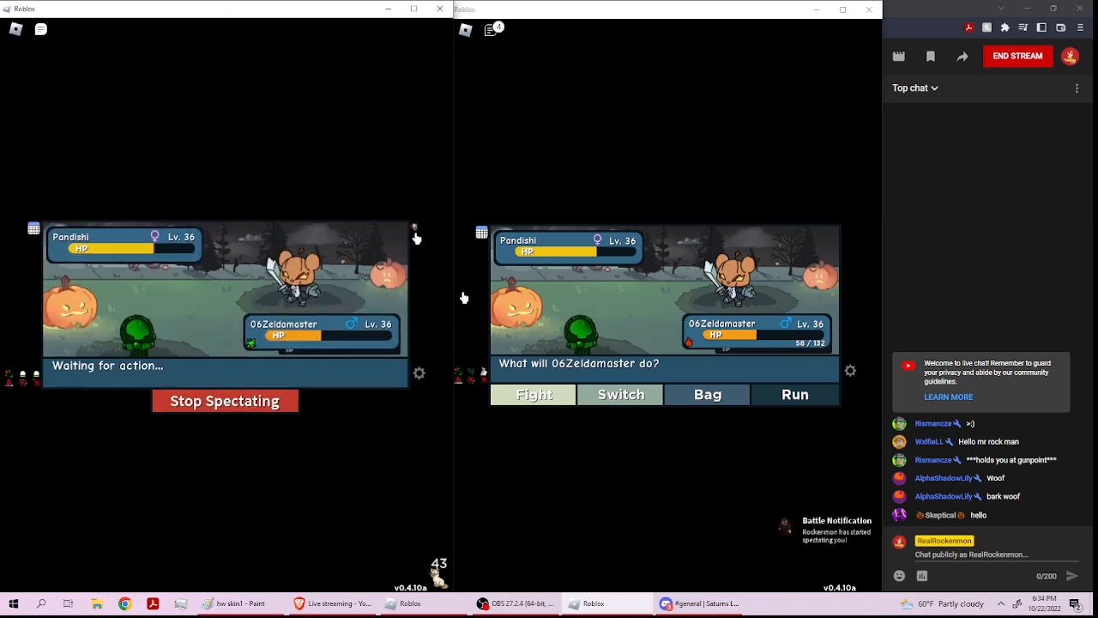
mouse_move(416, 225)
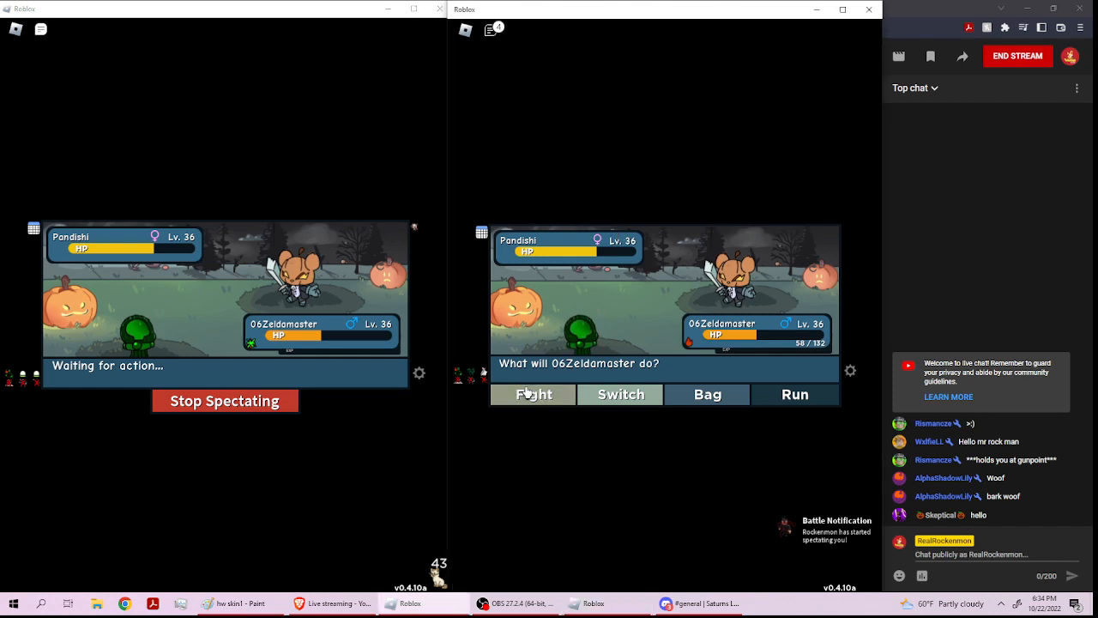
click(534, 394)
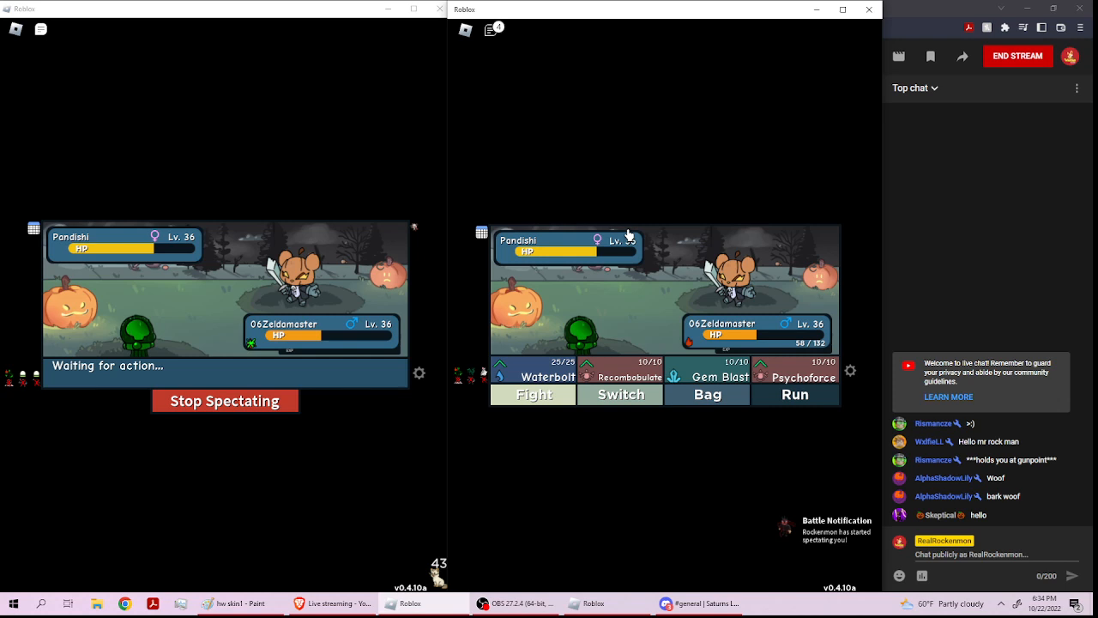
mouse_move(635, 311)
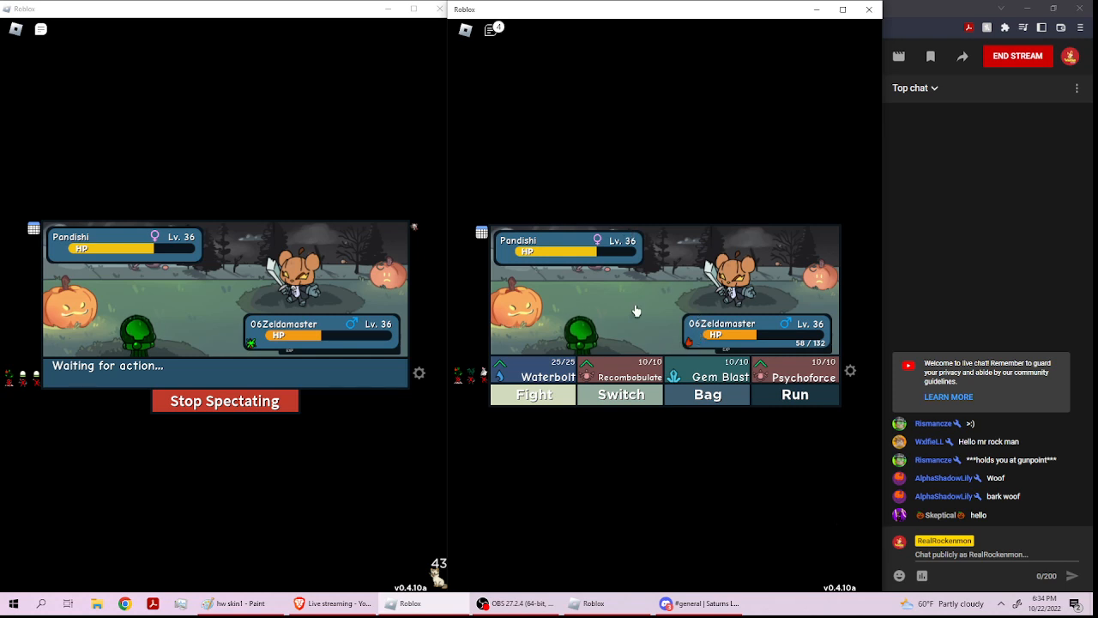
mouse_move(682, 371)
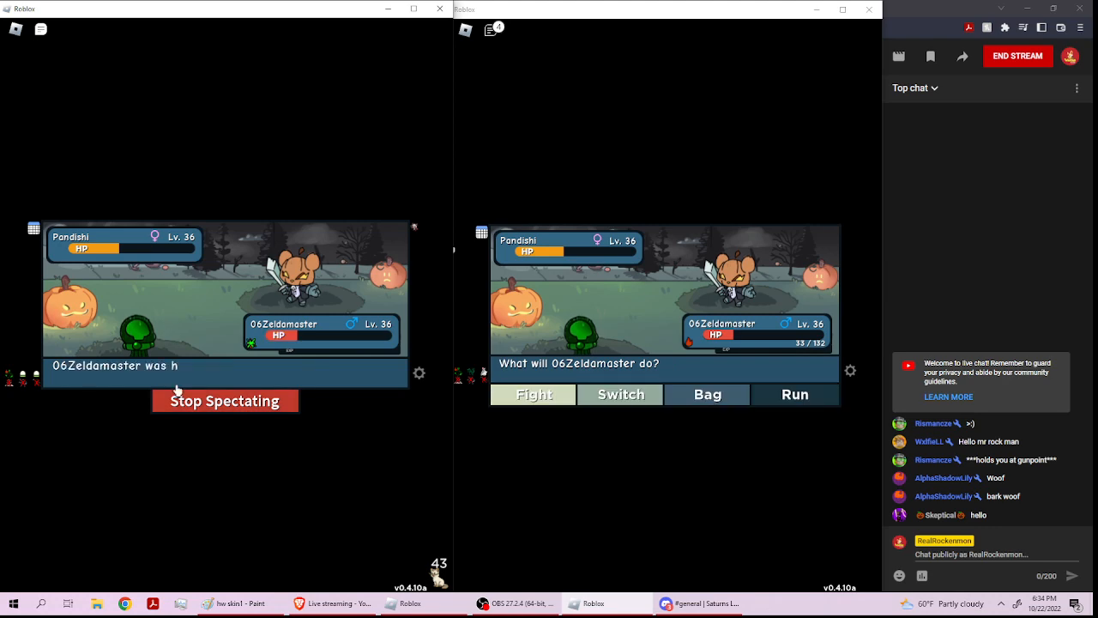
click(224, 400)
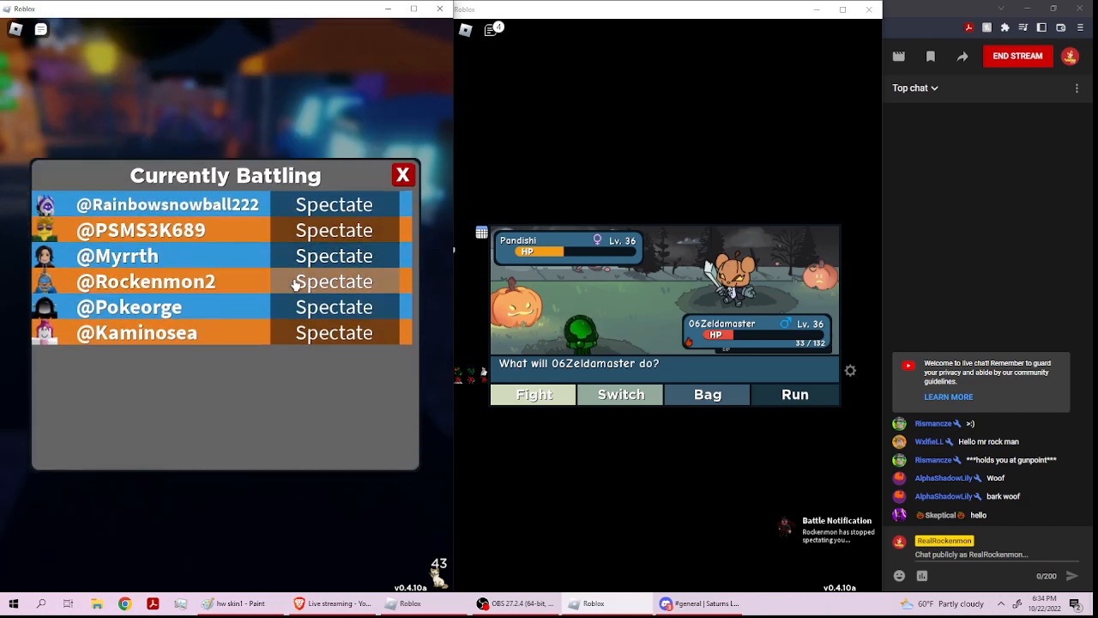
- Spectate the battle again and throw another capsule at Pandishi
click(334, 281)
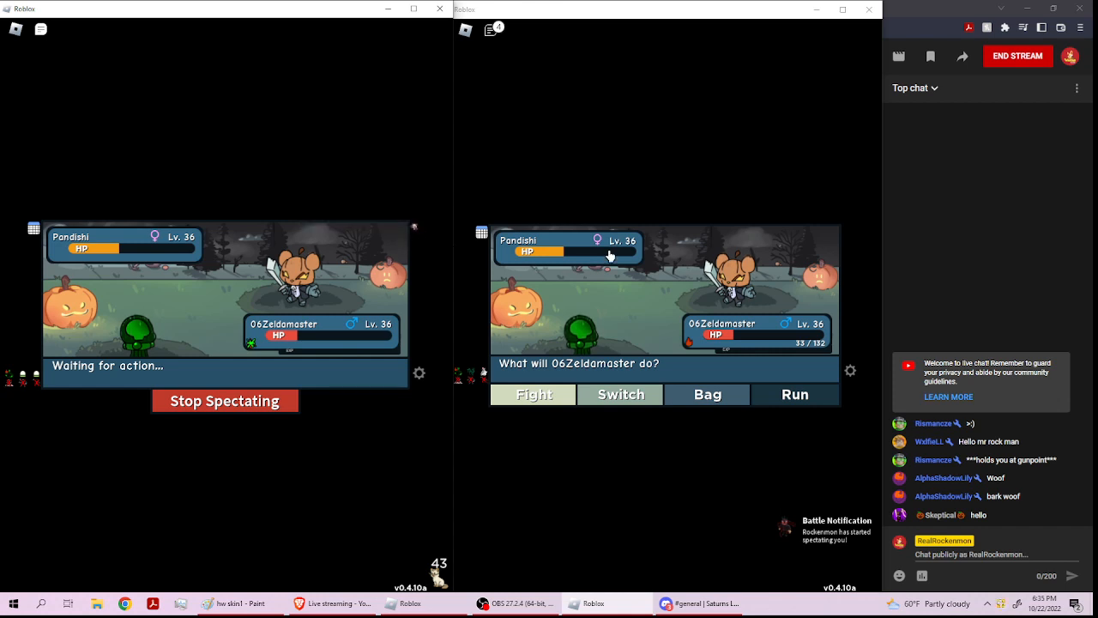
mouse_move(460, 251)
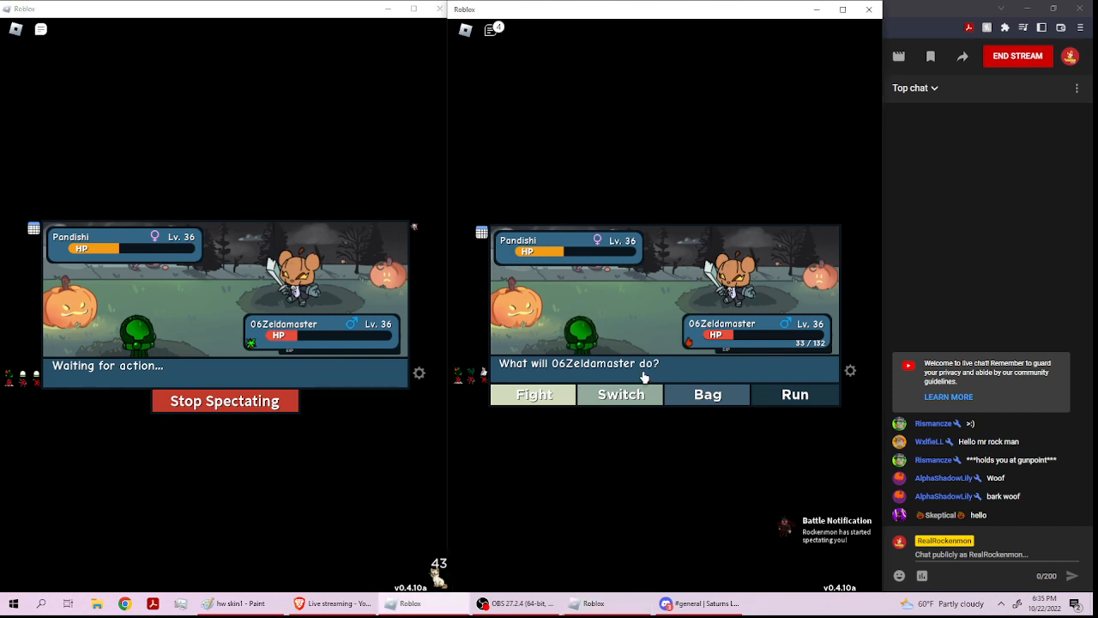
click(707, 394)
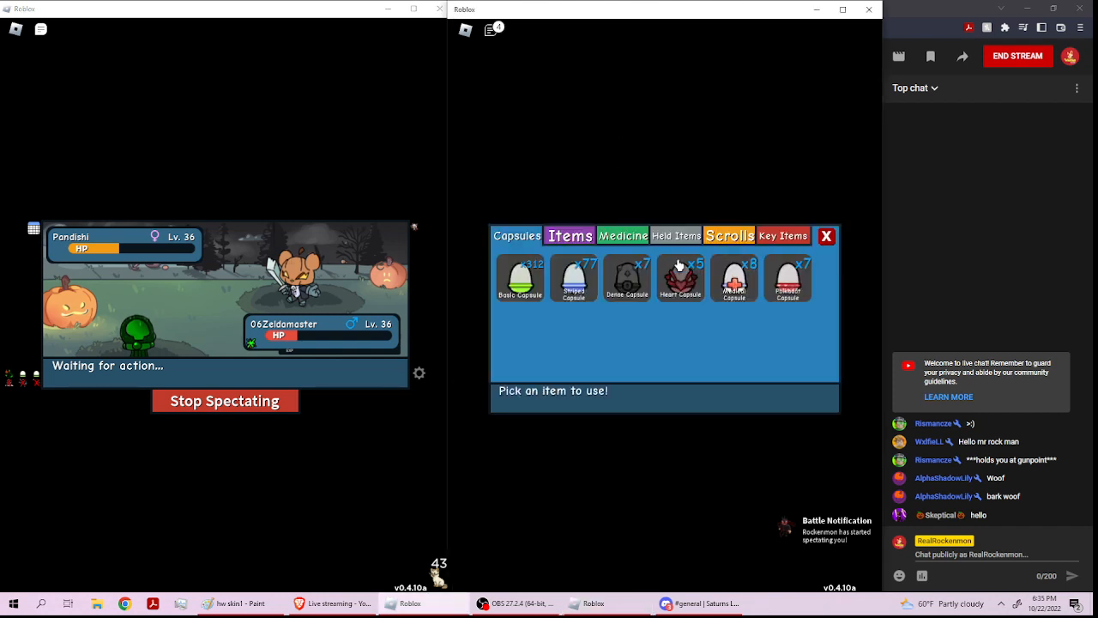
click(680, 277)
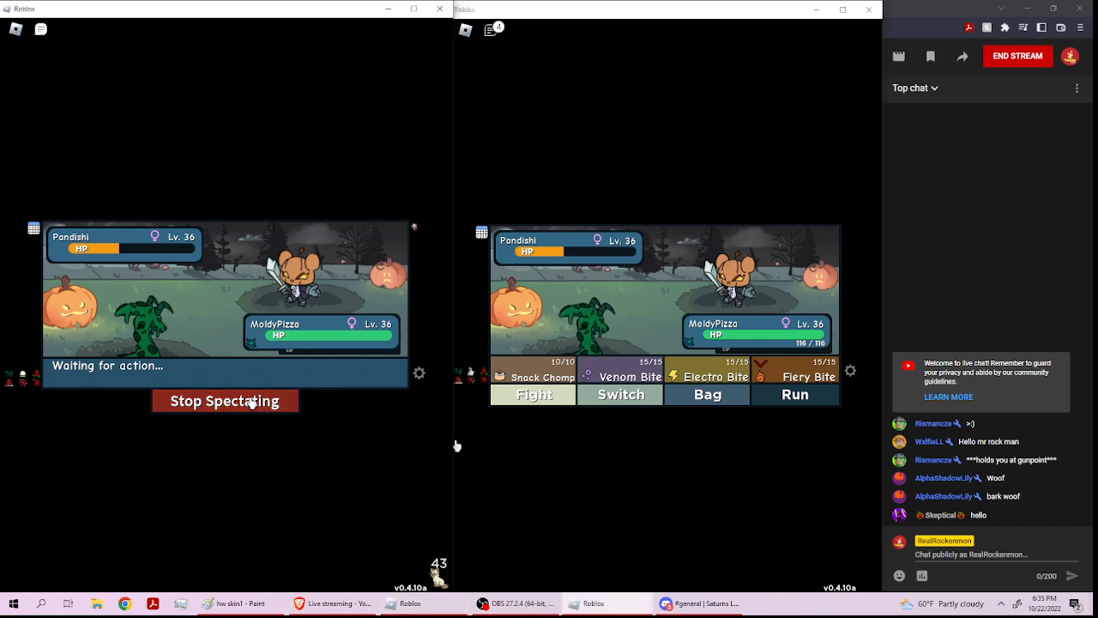
click(225, 401)
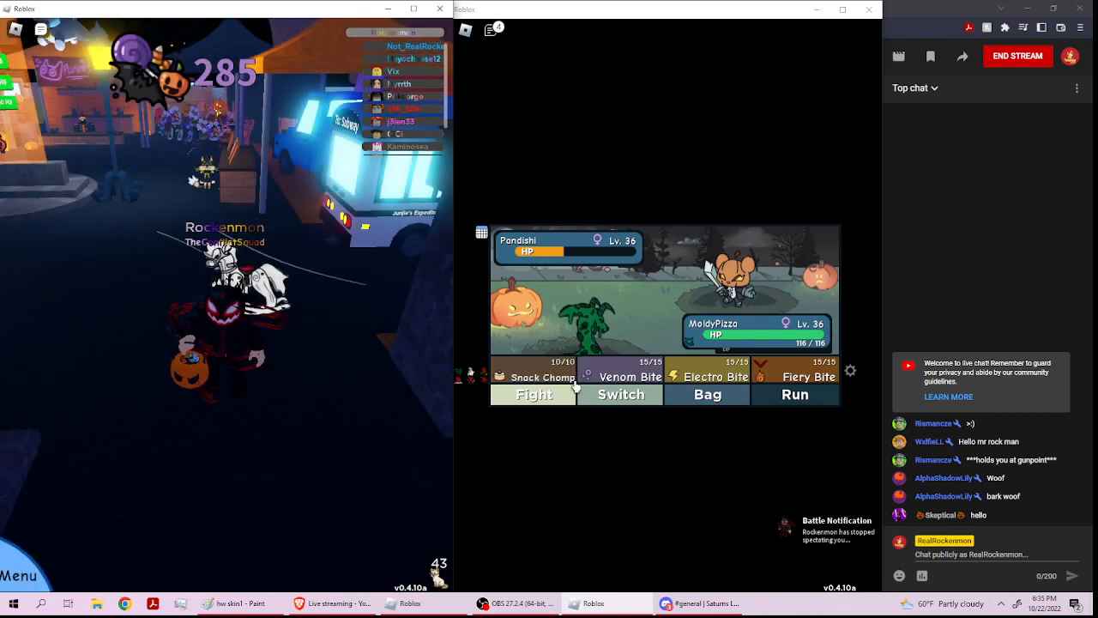
click(620, 394)
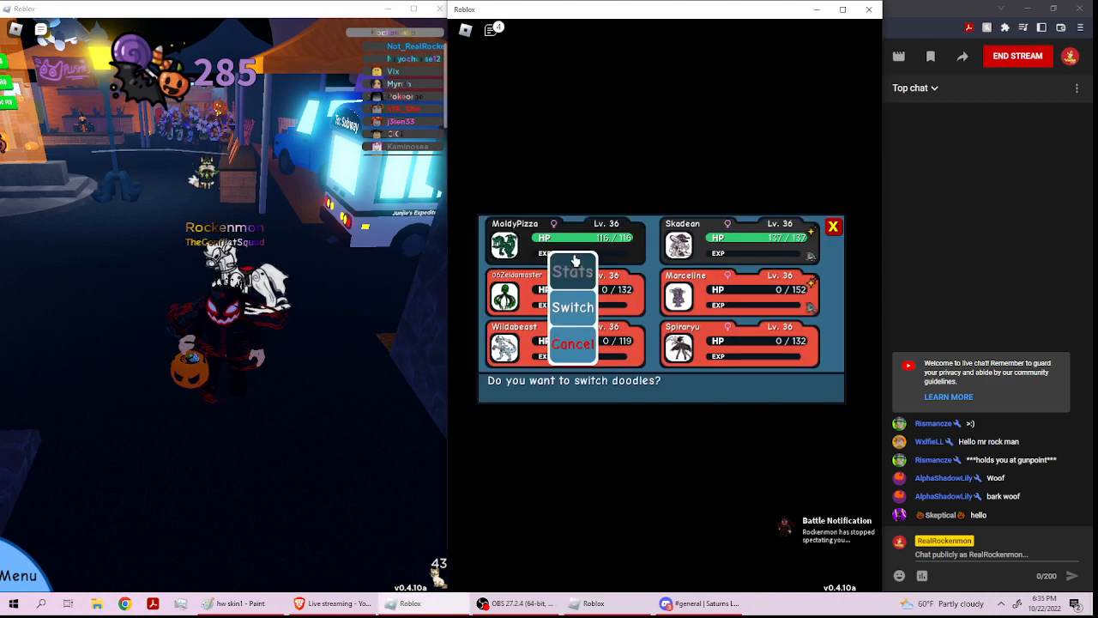
click(572, 271)
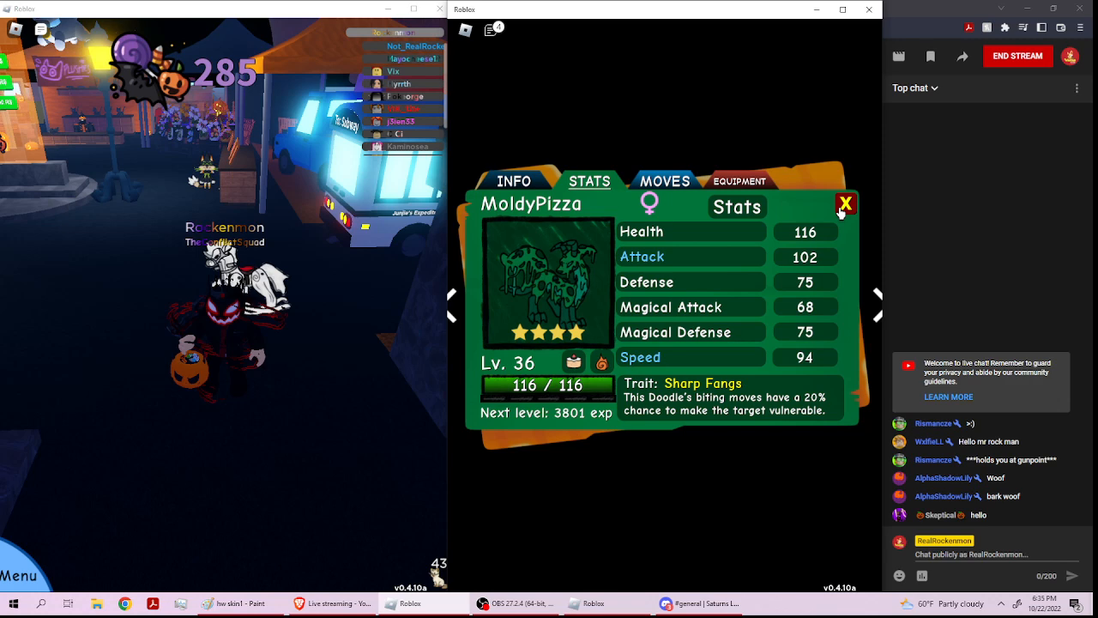
click(845, 205)
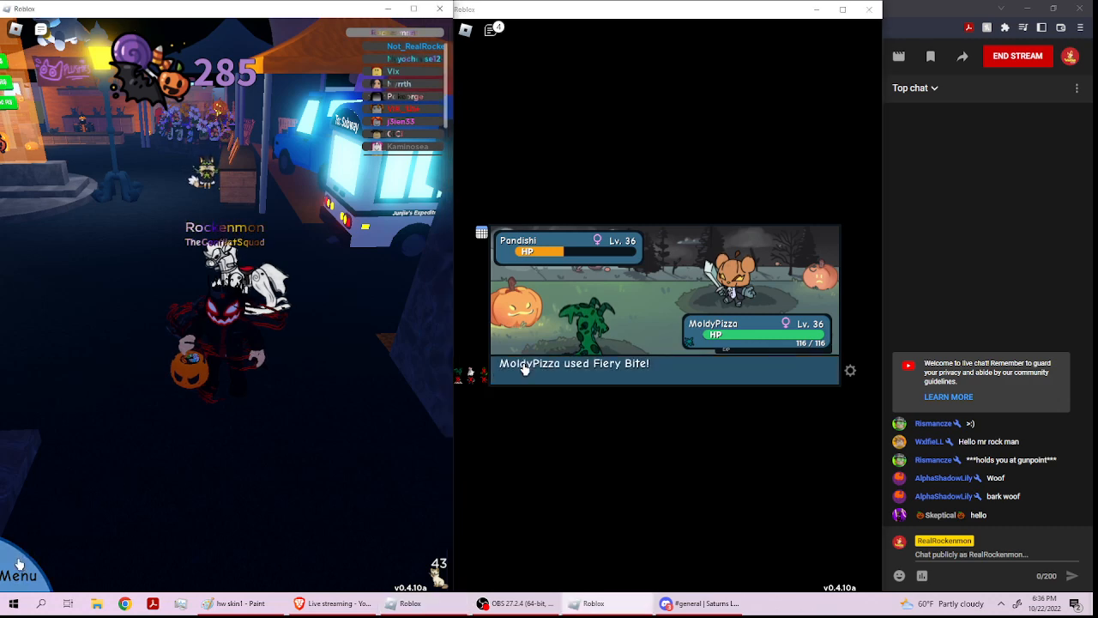
- Throw two of the last capsule type at the wild Halloween Pandishi
click(19, 575)
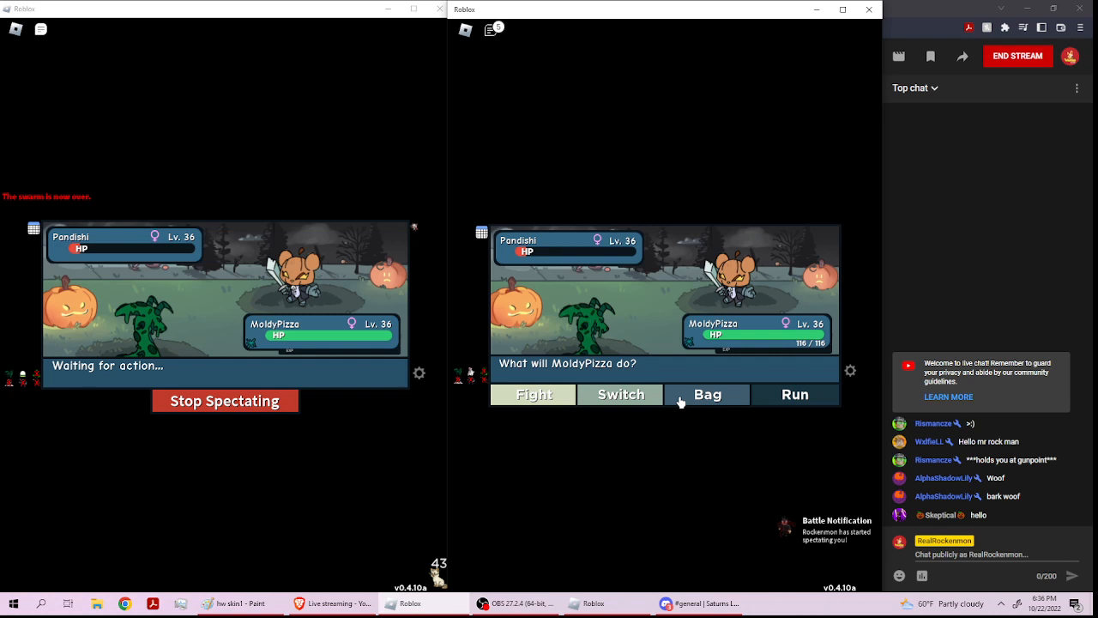
click(707, 393)
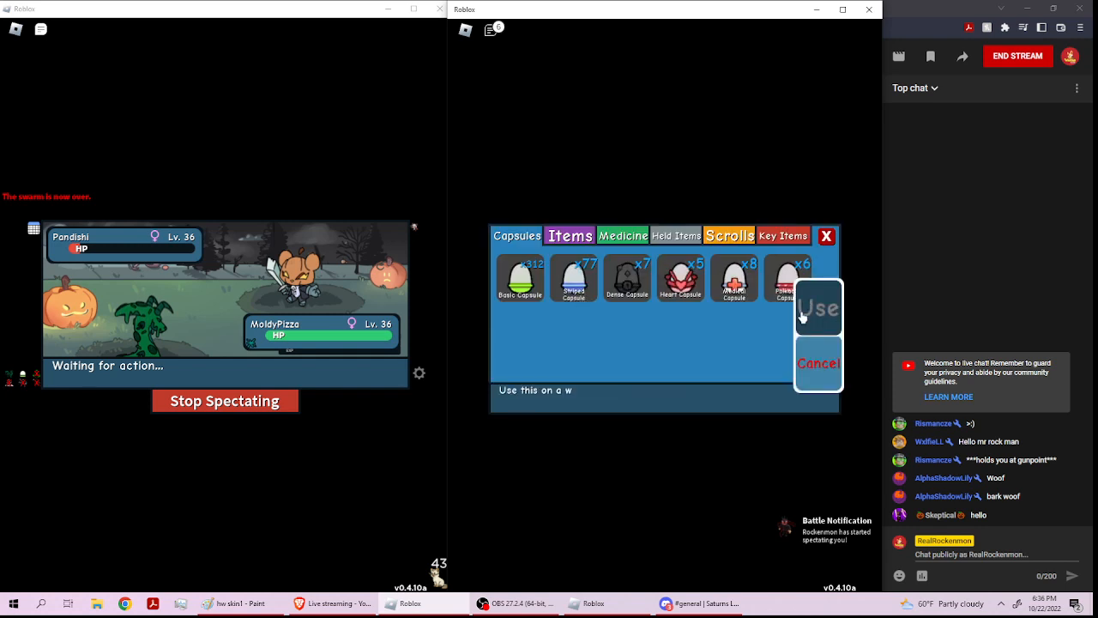
click(818, 307)
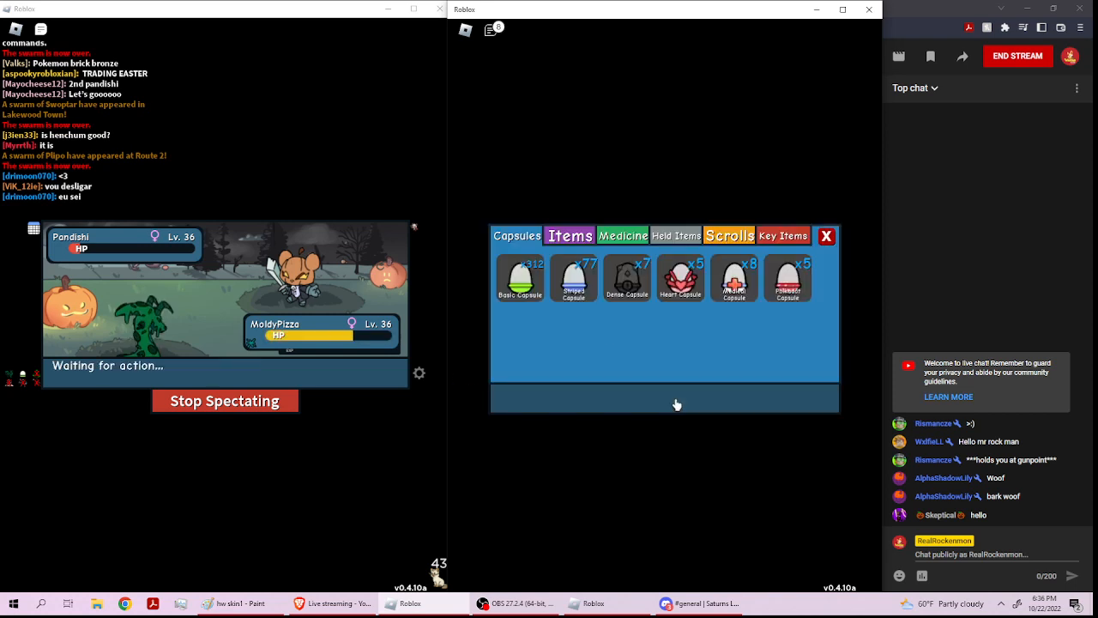
click(786, 276)
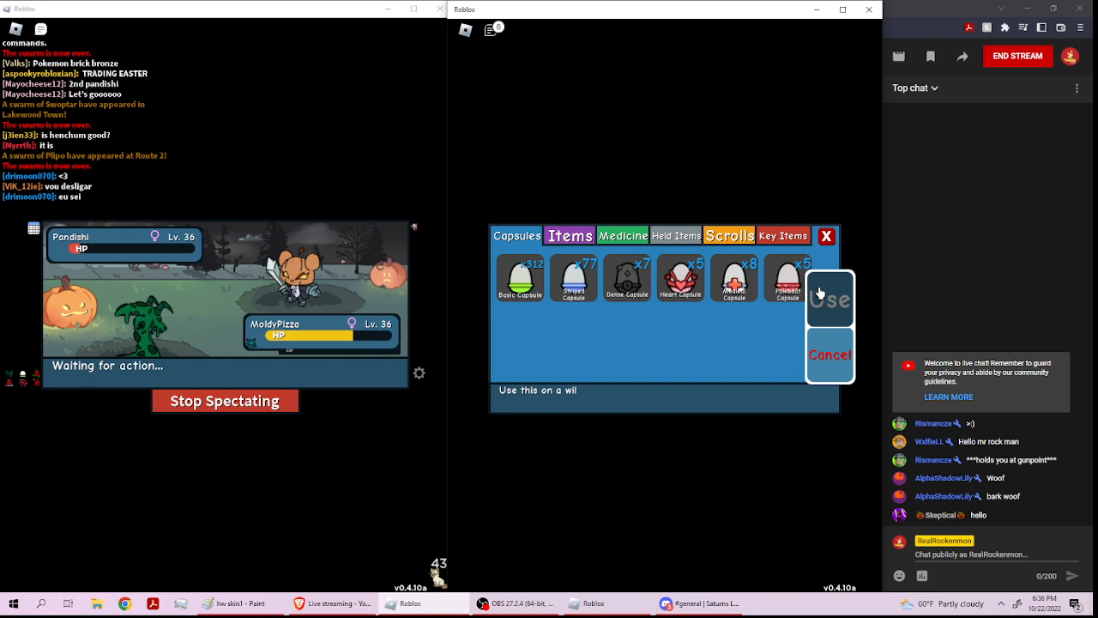
click(829, 297)
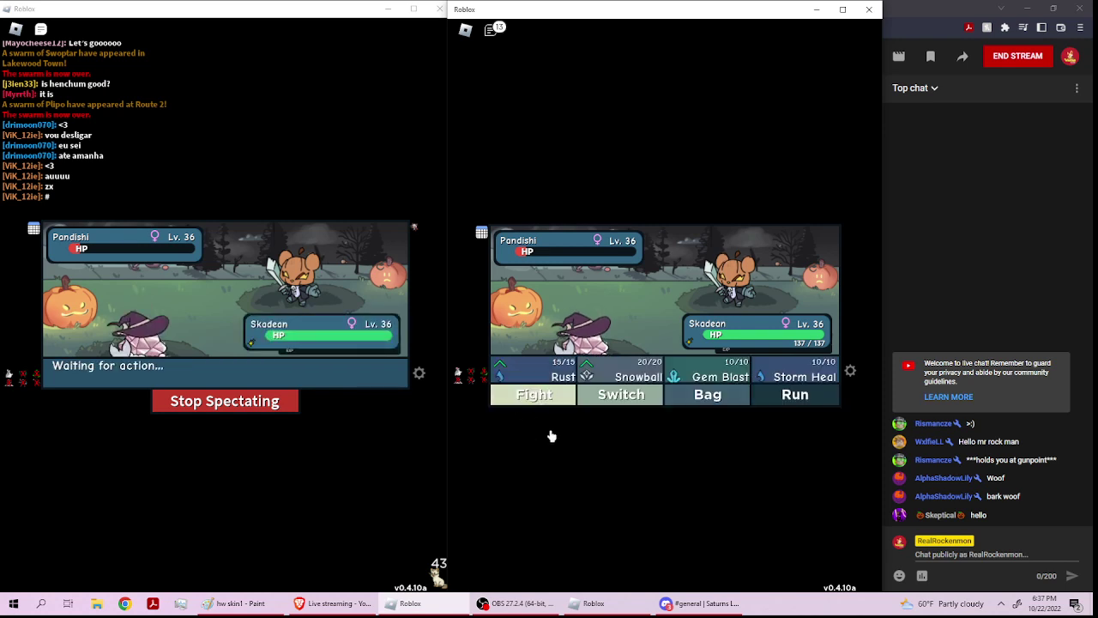
mouse_move(682, 412)
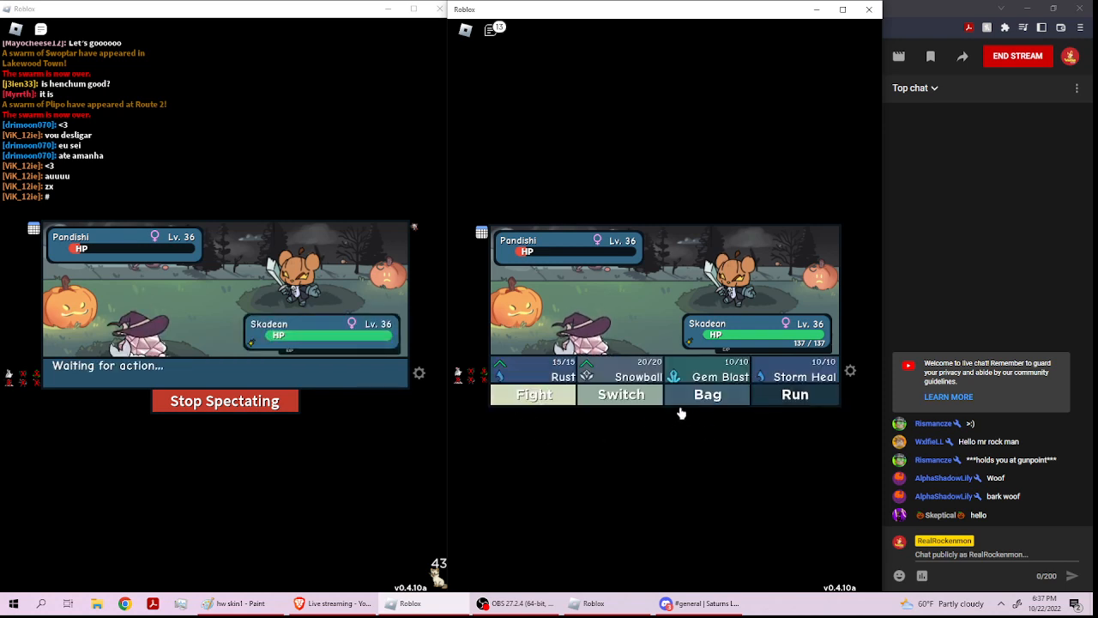
- Throw two Heart Capsules at Pandishi, then bring up the bag's medicine items
click(707, 393)
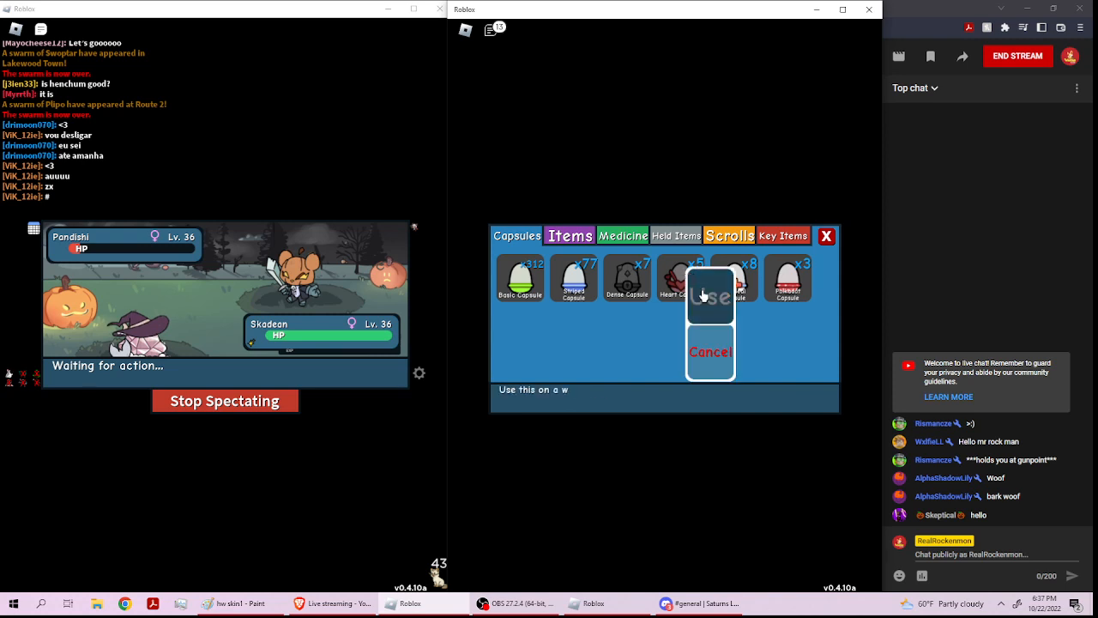
click(711, 296)
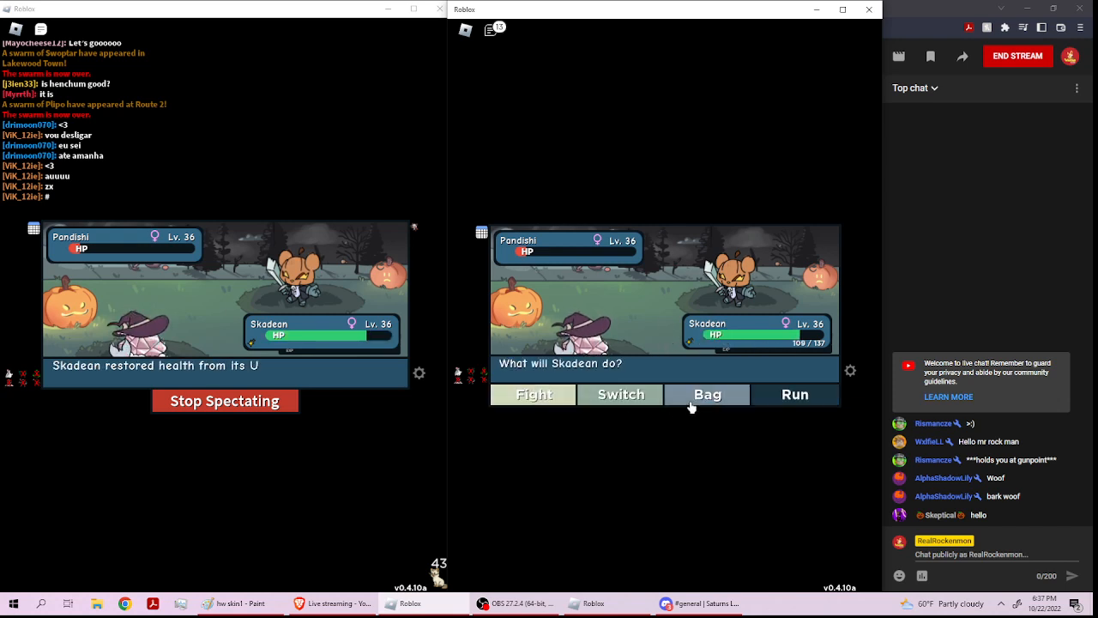
click(707, 393)
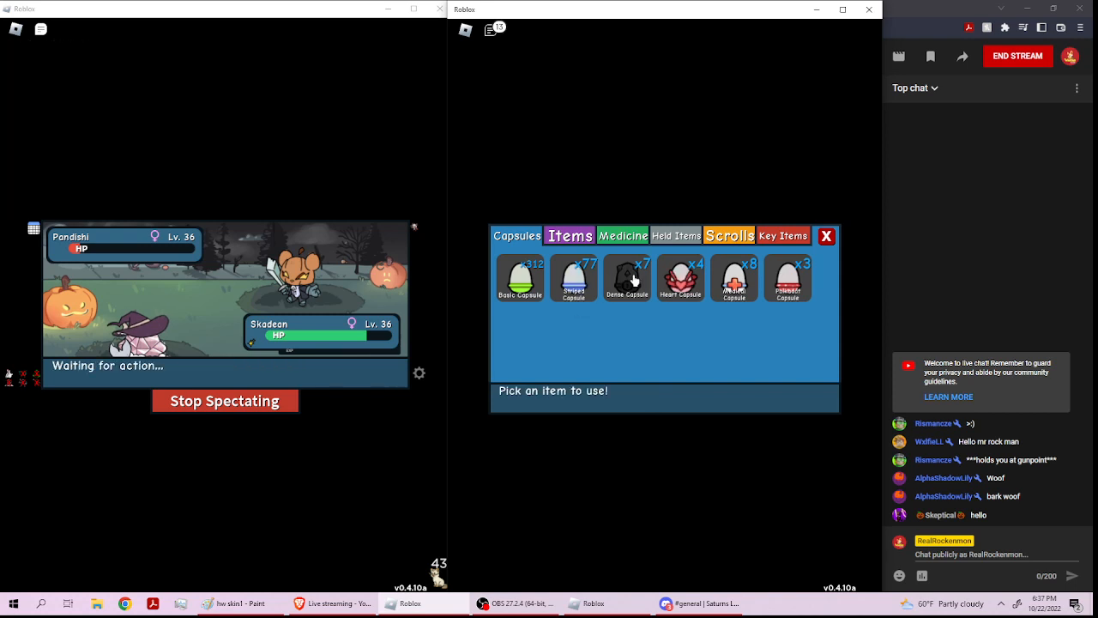
click(520, 276)
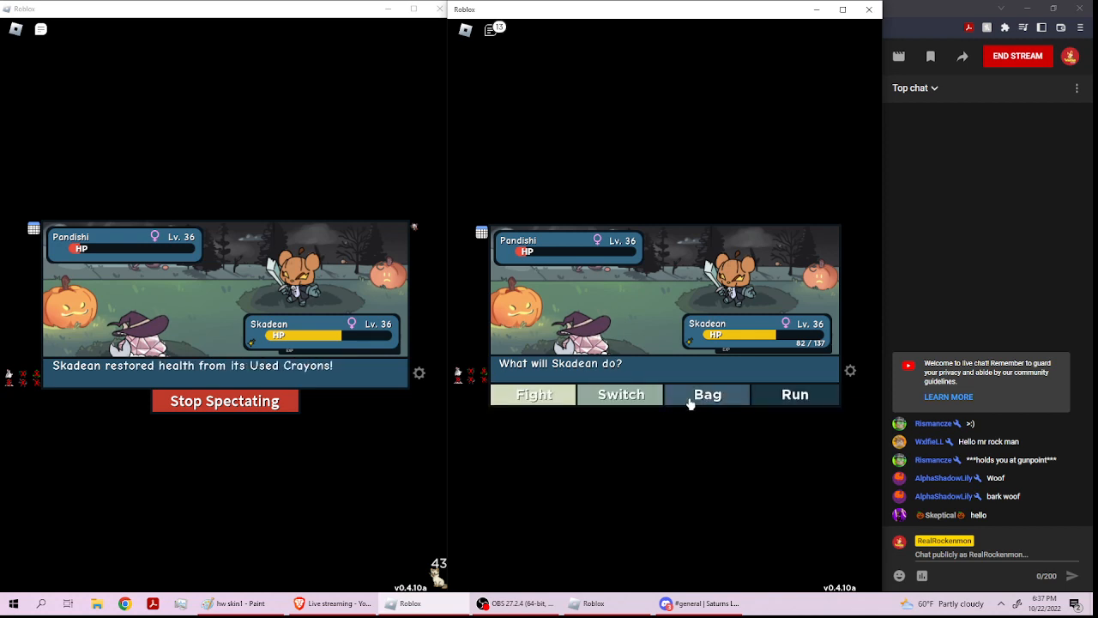
click(707, 394)
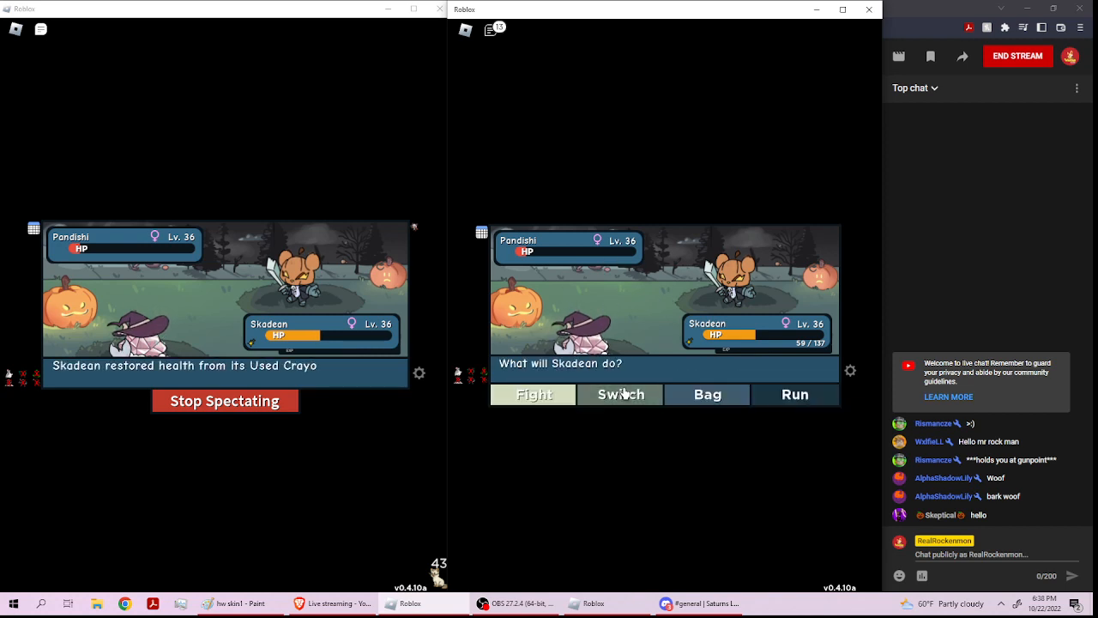
click(707, 393)
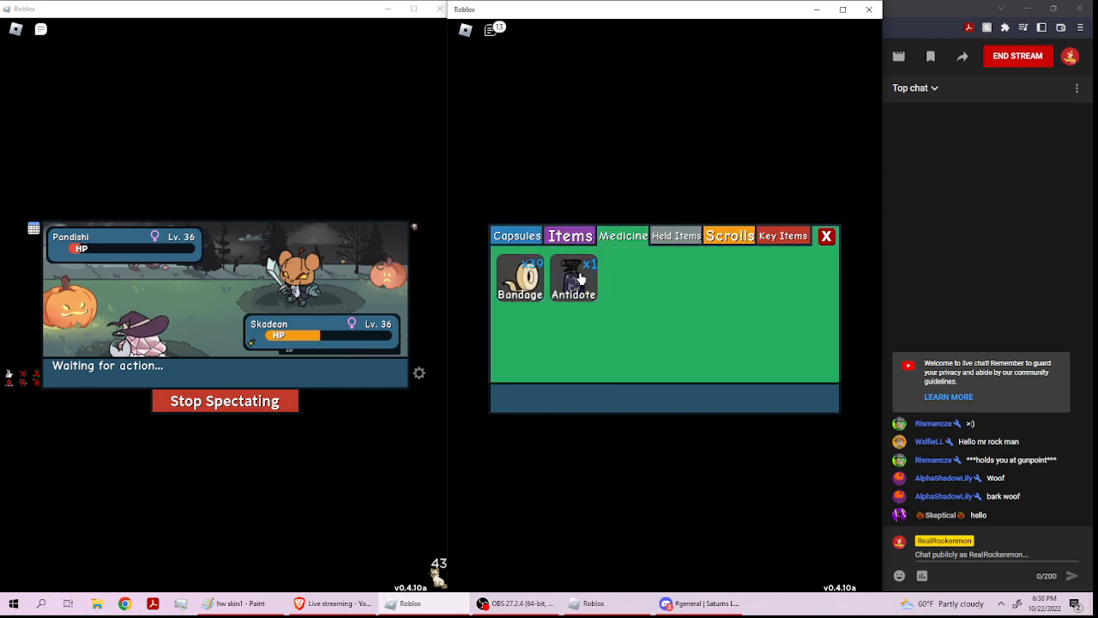
- Use a Bandage on Skadean, then throw a Heart Capsule at Pandishi
click(573, 277)
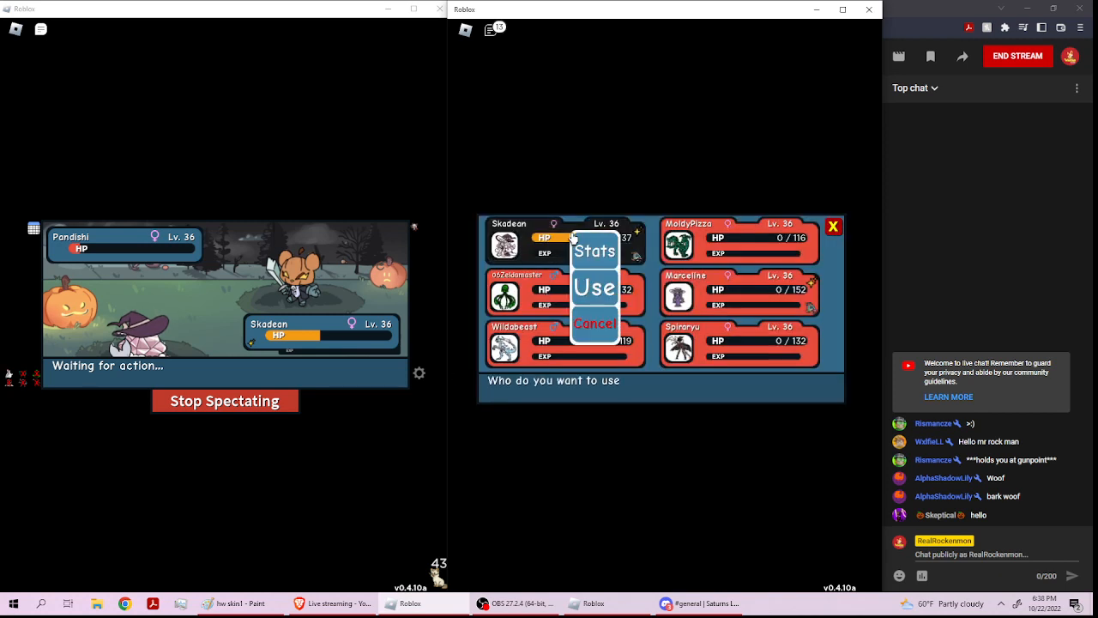
click(594, 287)
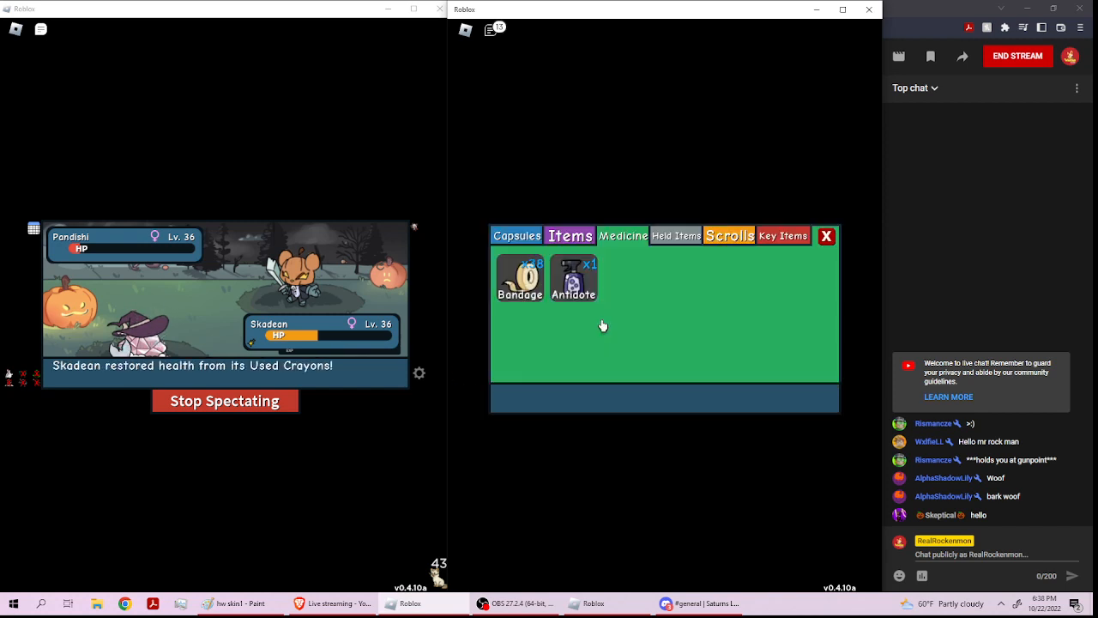
click(516, 235)
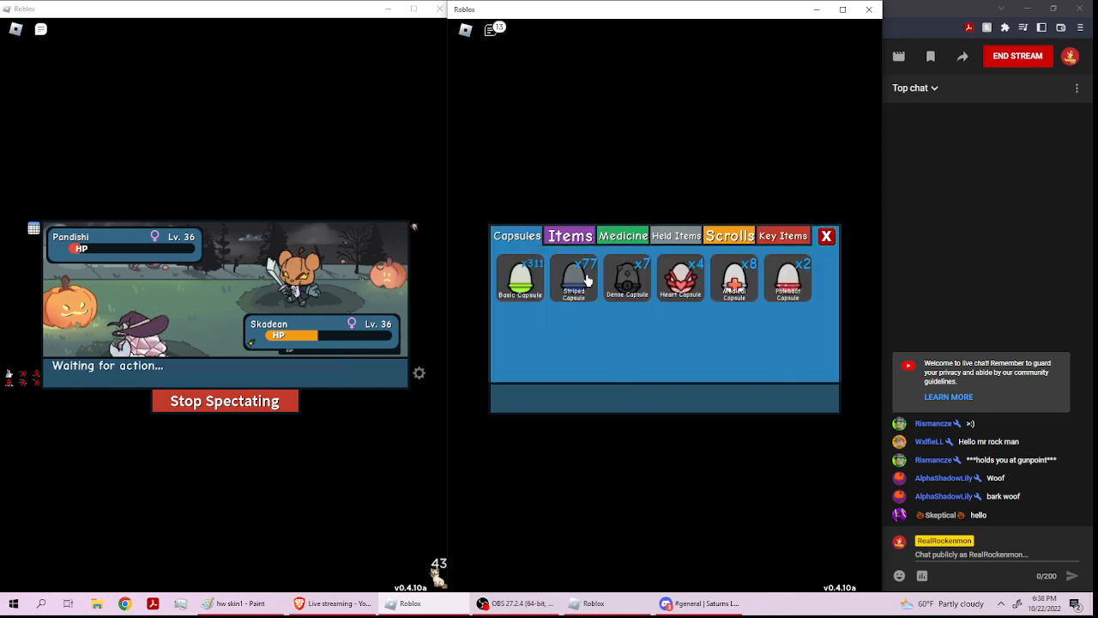
click(680, 277)
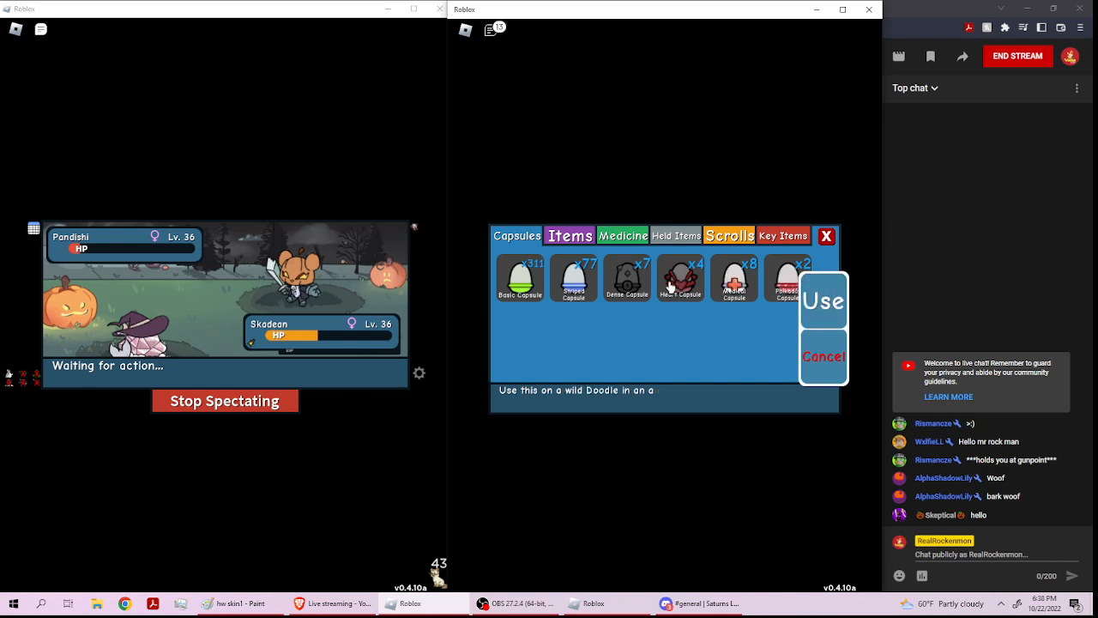
click(823, 300)
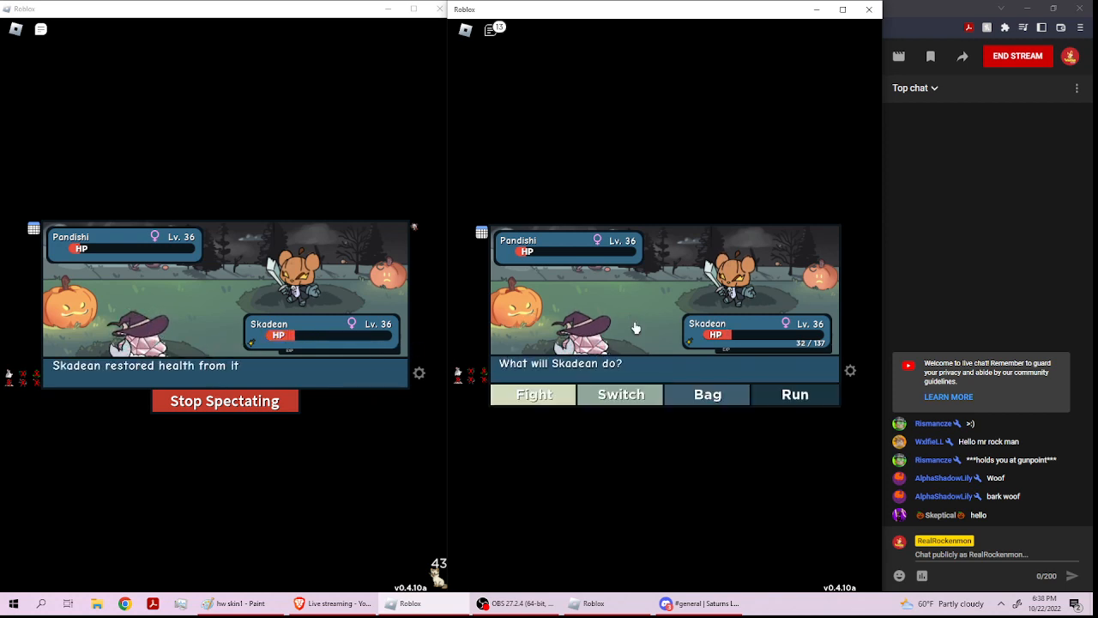
- Throw one of the last capsule type at Pandishi instead of a Striped Capsule
click(707, 393)
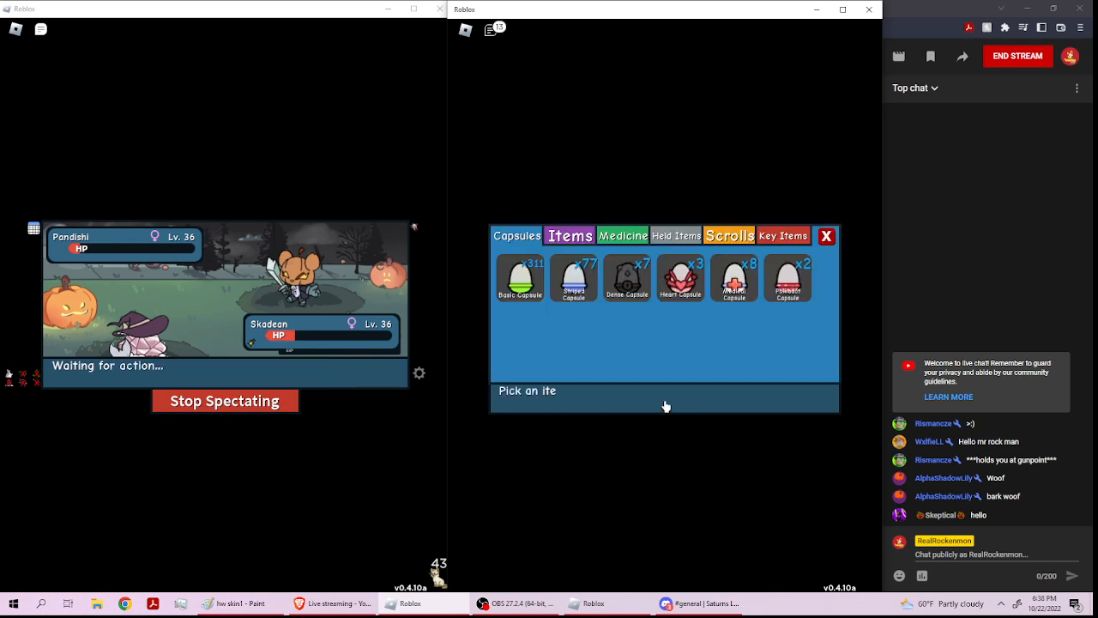
click(574, 277)
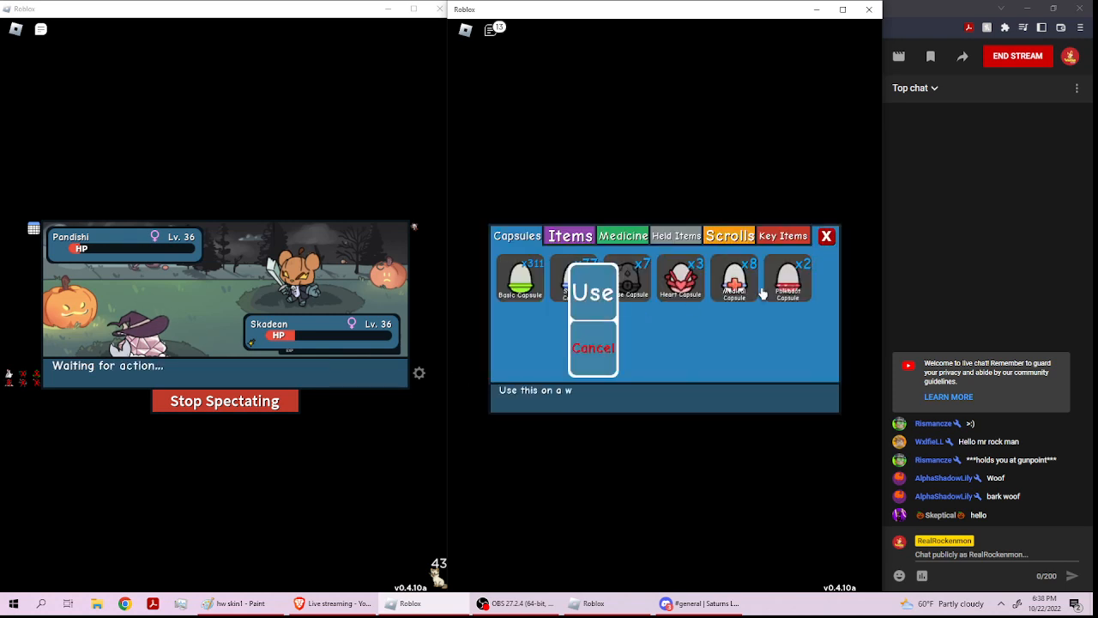
click(787, 277)
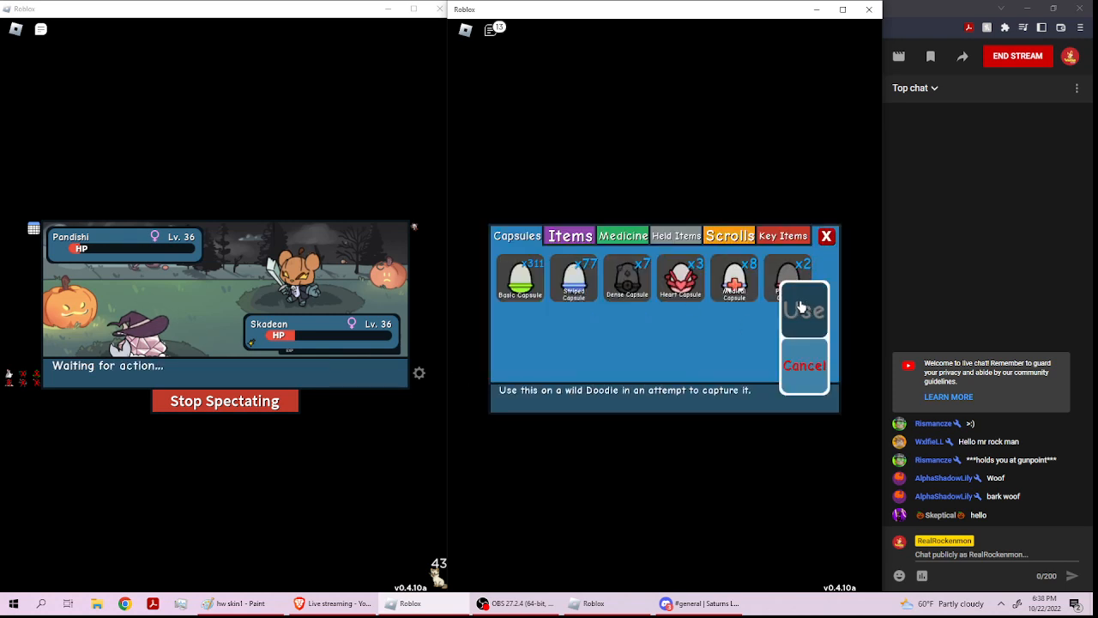
click(804, 309)
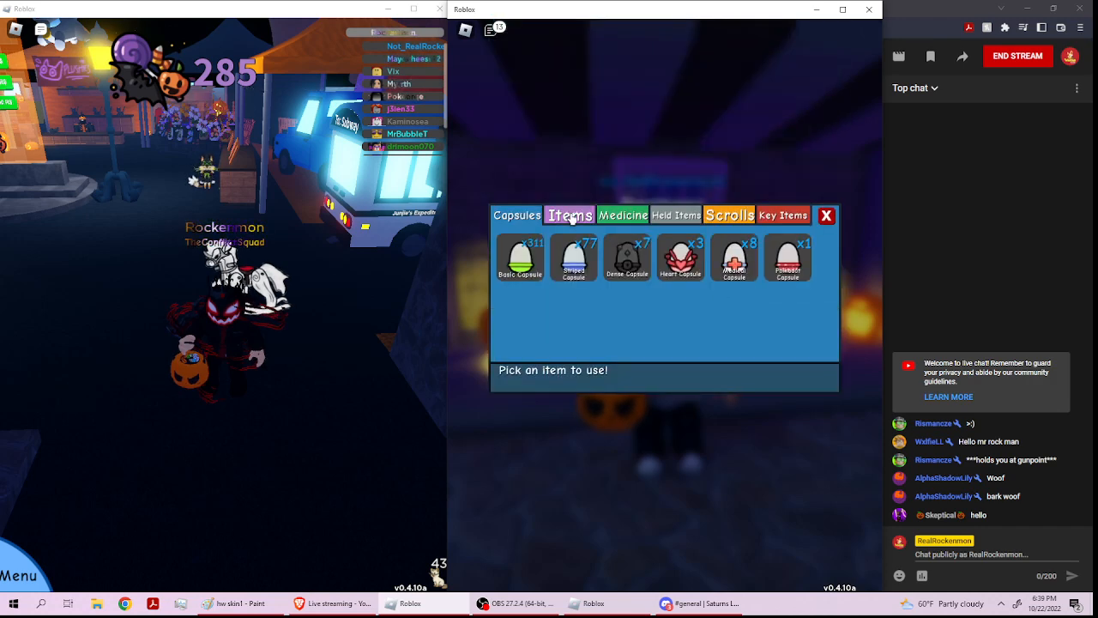
- Close the bag and page back through storage from Storage 9 to the GIVEAWAY box
click(825, 216)
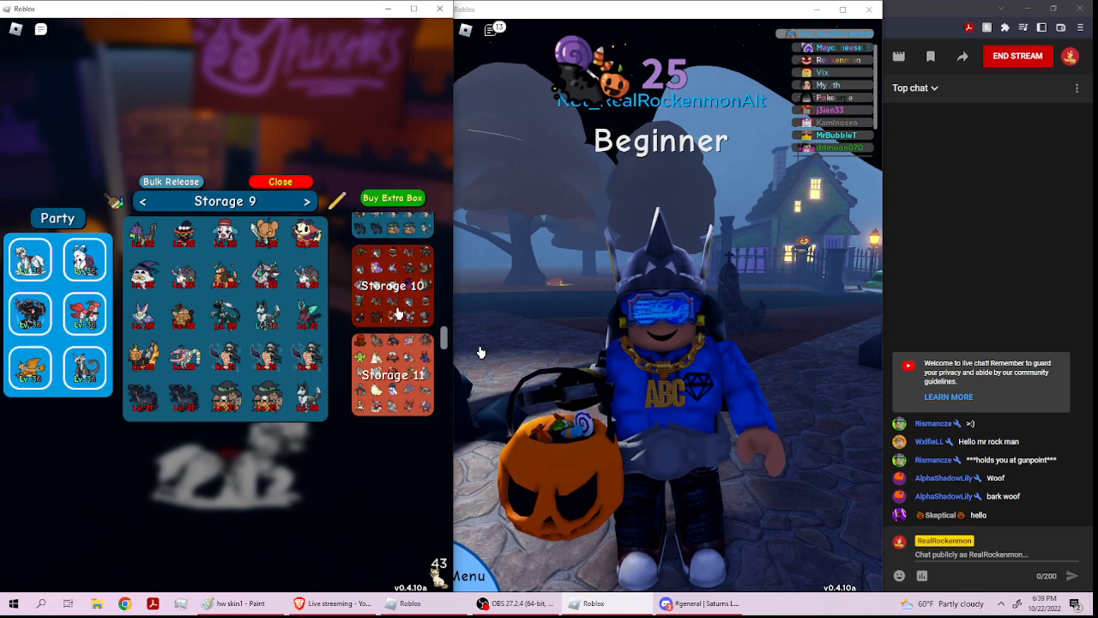
click(143, 201)
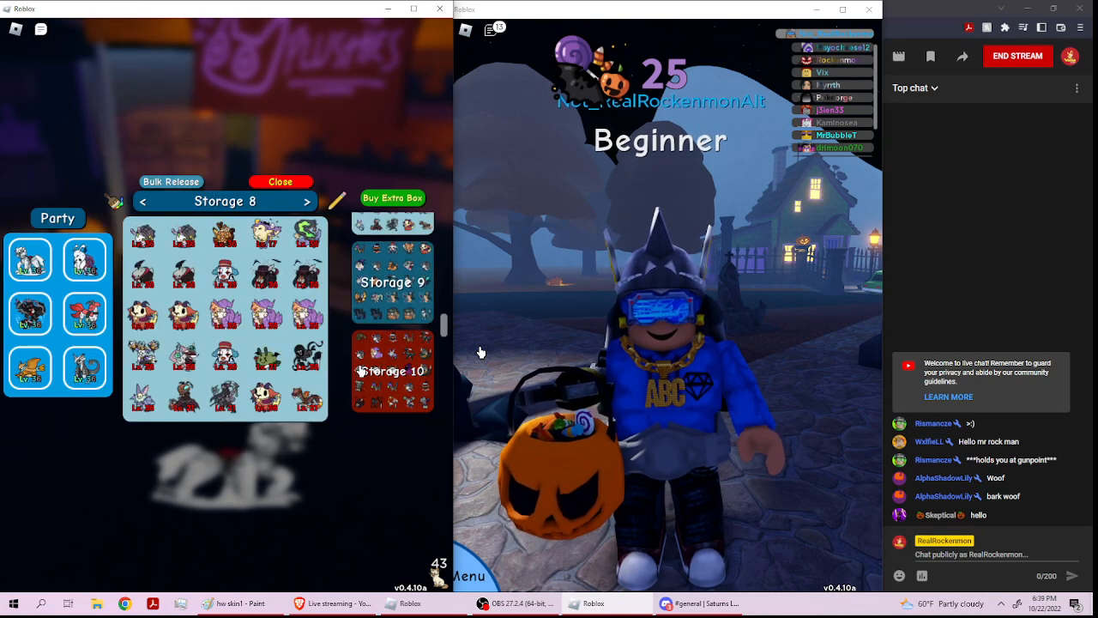
click(143, 201)
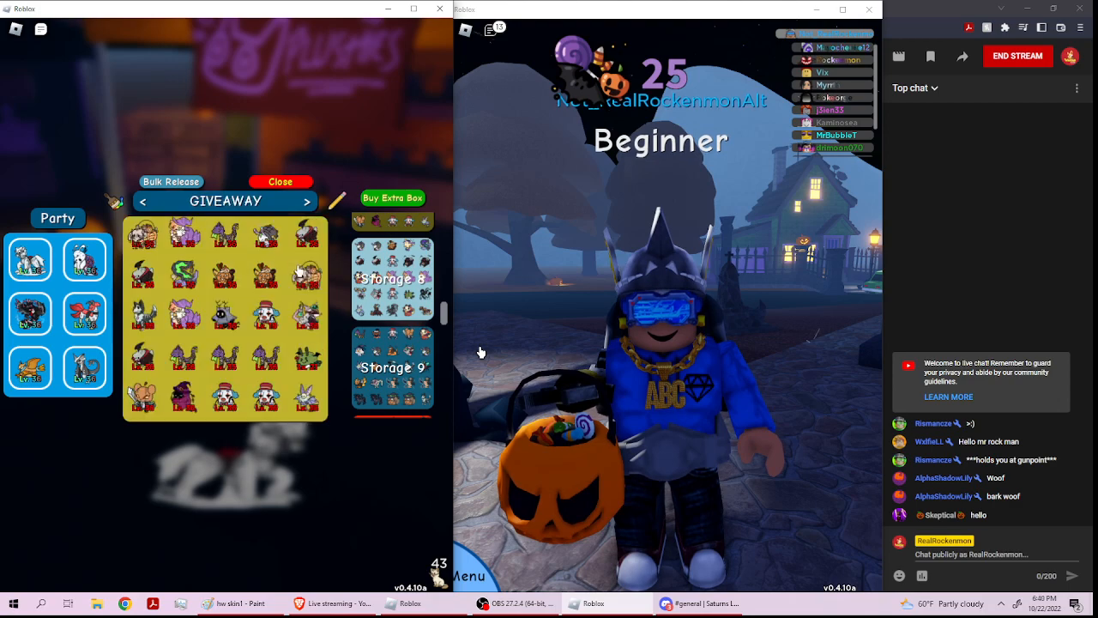